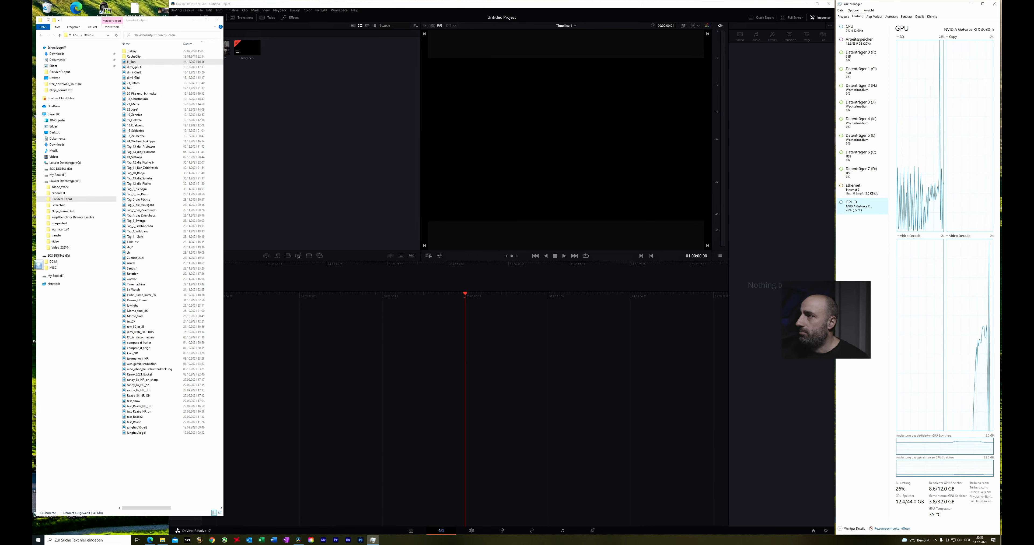
Import the lion and presenter clips into the Media Pool and delete the empty Timeline 1
left_click(849, 28)
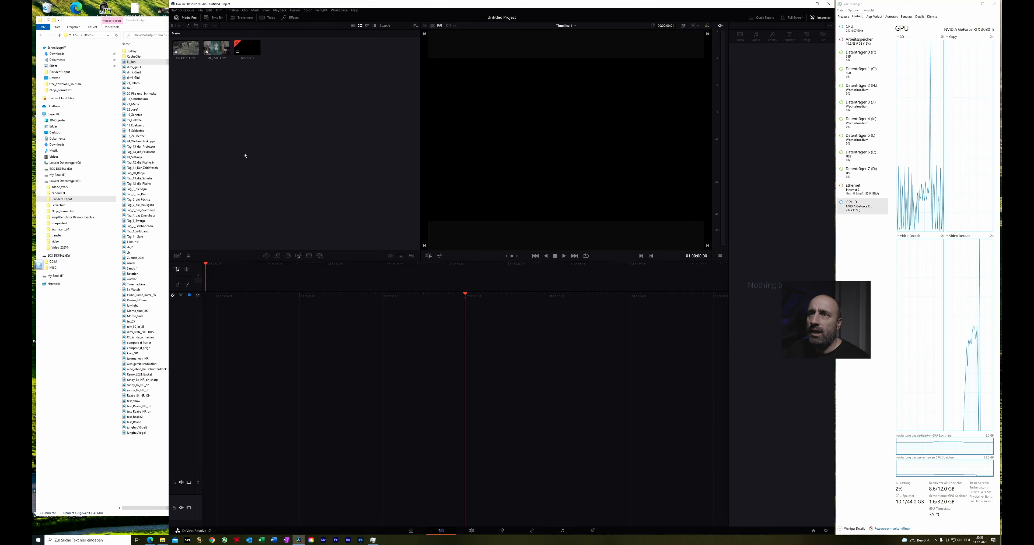
left_click(247, 48)
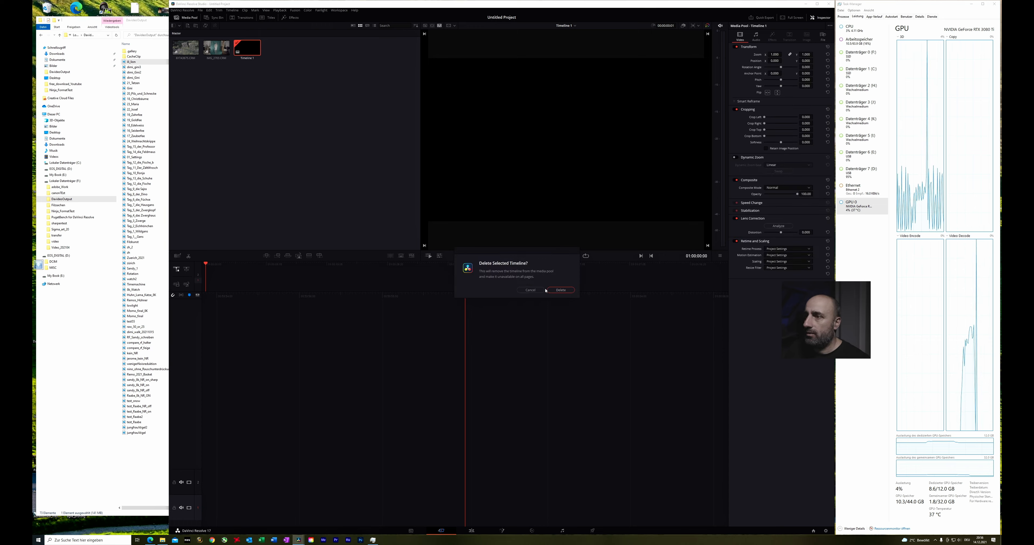
left_click(560, 290)
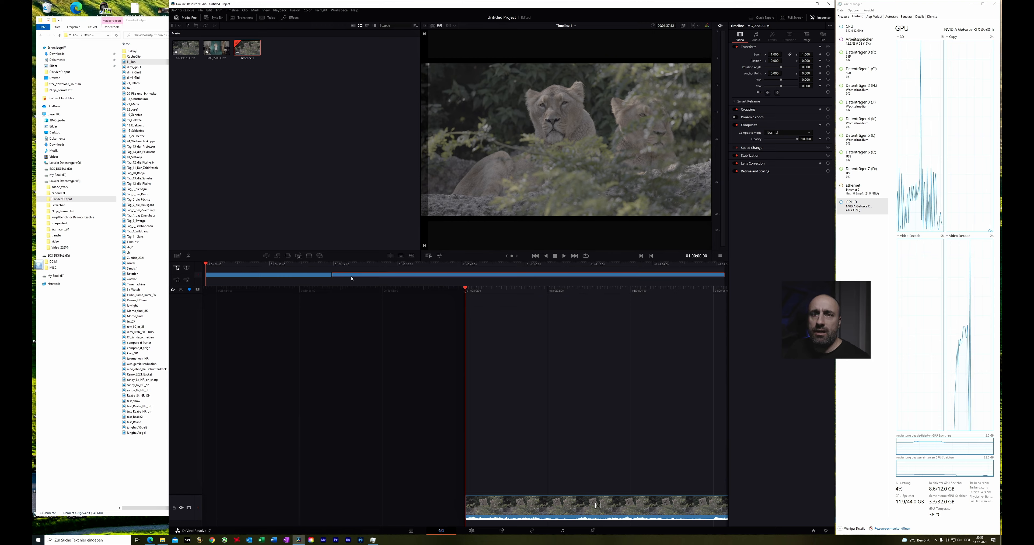
mouse_move(344, 256)
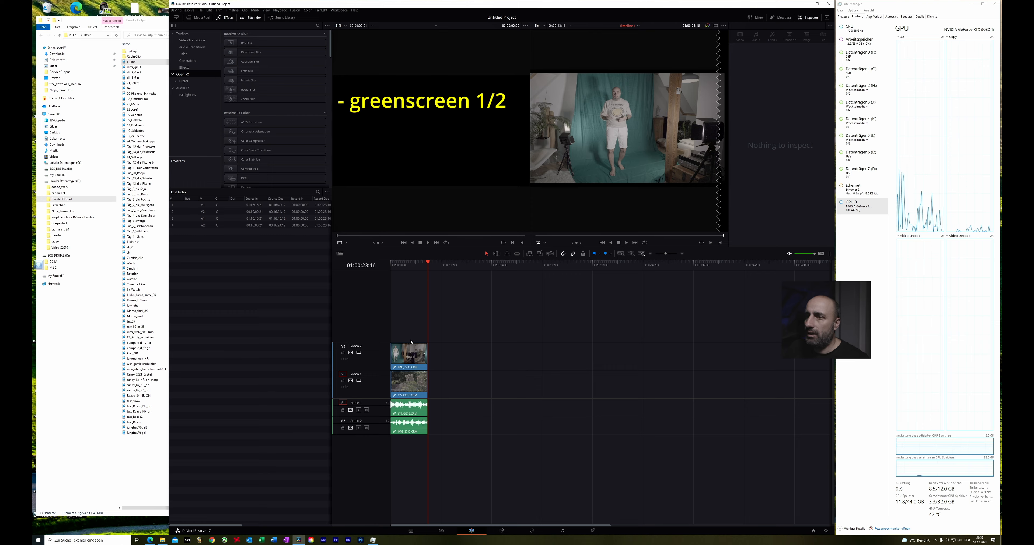
Lower the Video 2 presenter clip's Zoom and move it to the lower-left corner over the lions
left_click(409, 352)
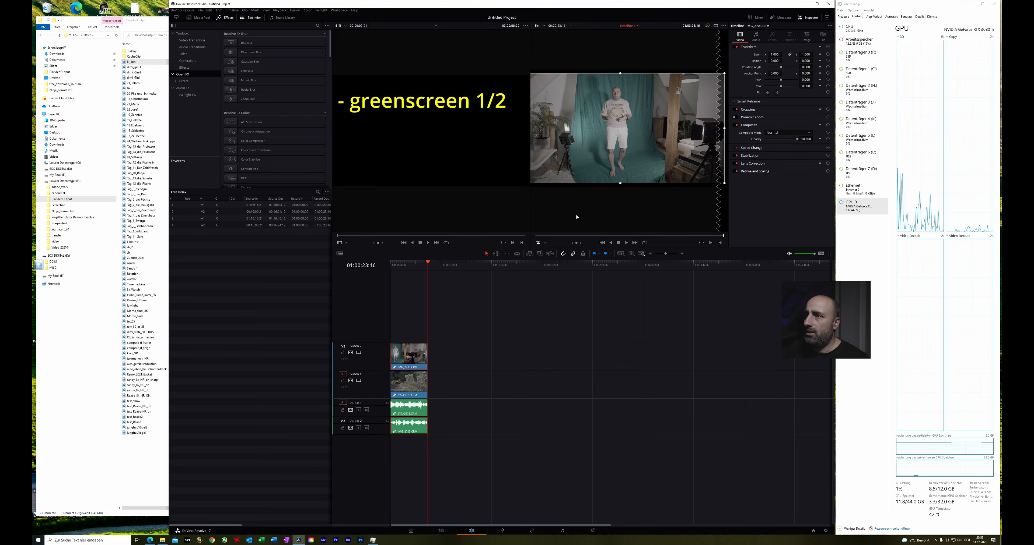
left_click(543, 242)
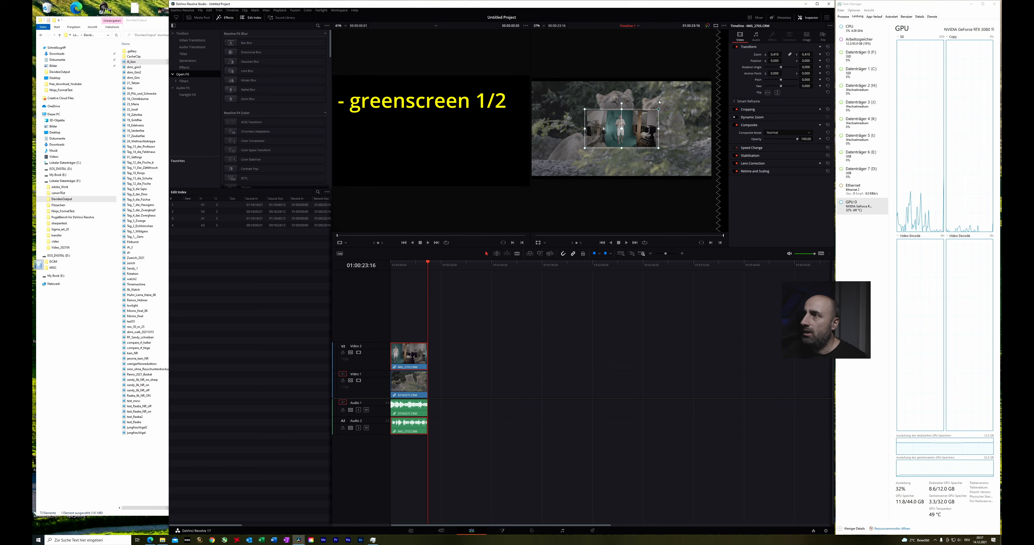
left_click_drag(619, 129, 583, 146)
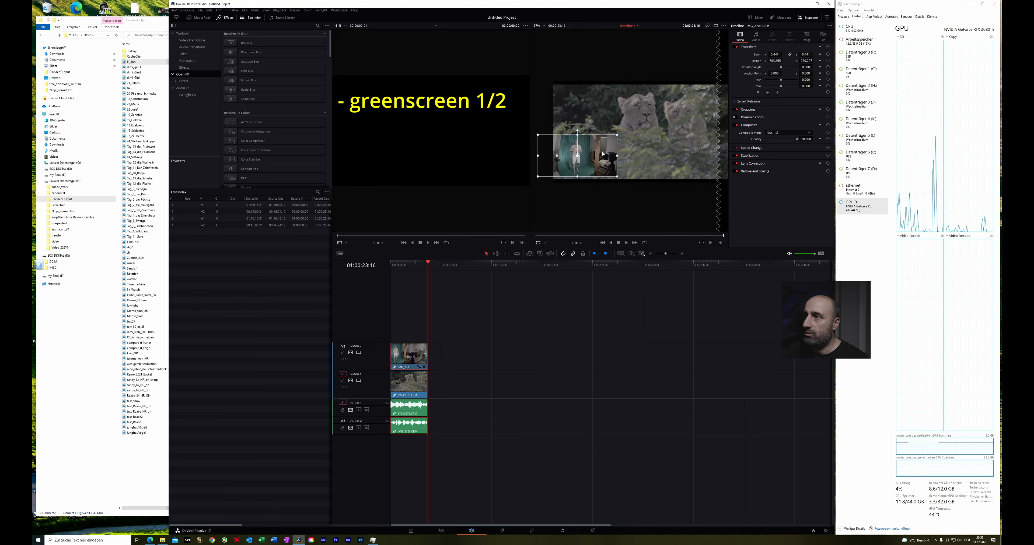
left_click(543, 242)
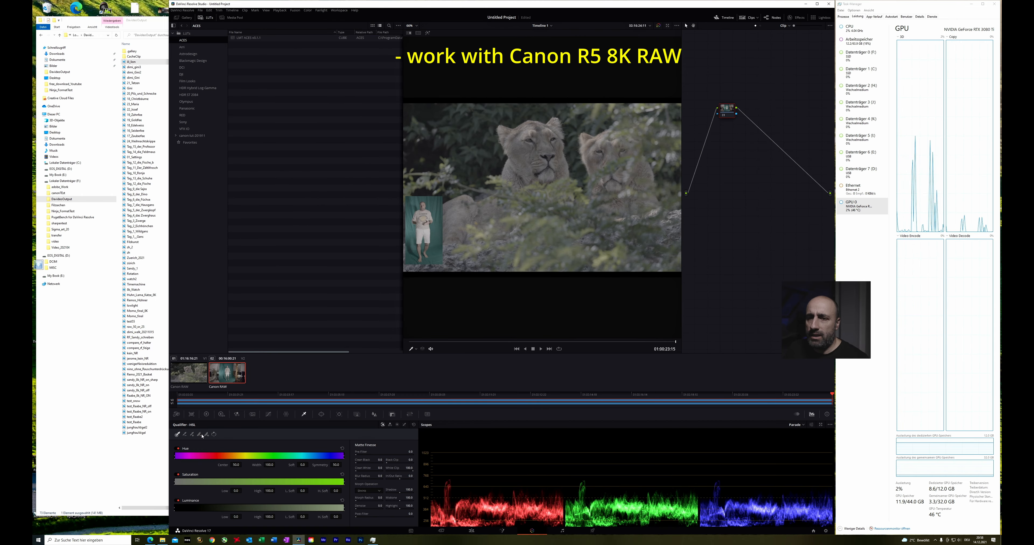
Set the presenter clip's Camera Raw to Full res. - Canon, Decode Using Clip, and adjust its ISO
left_click(177, 414)
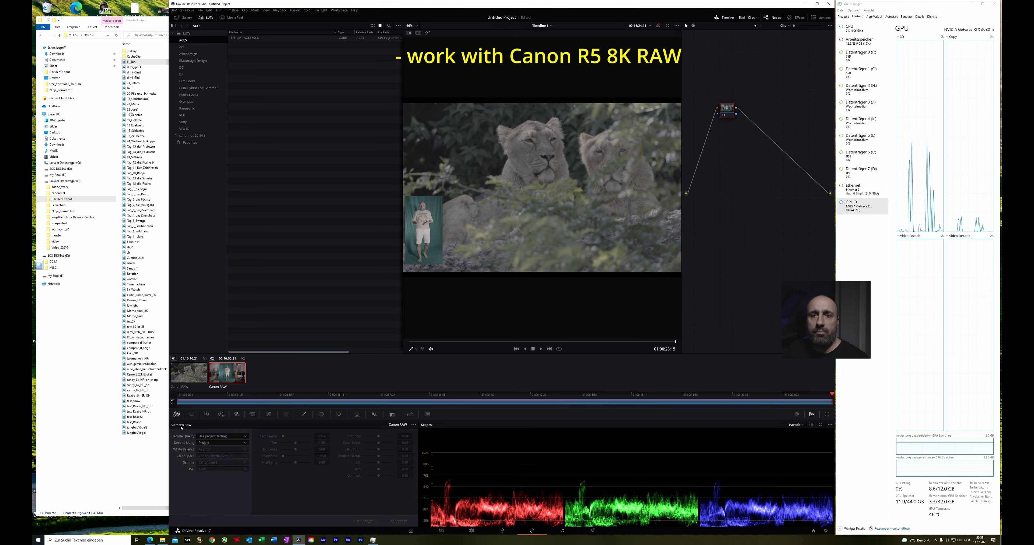
left_click(223, 436)
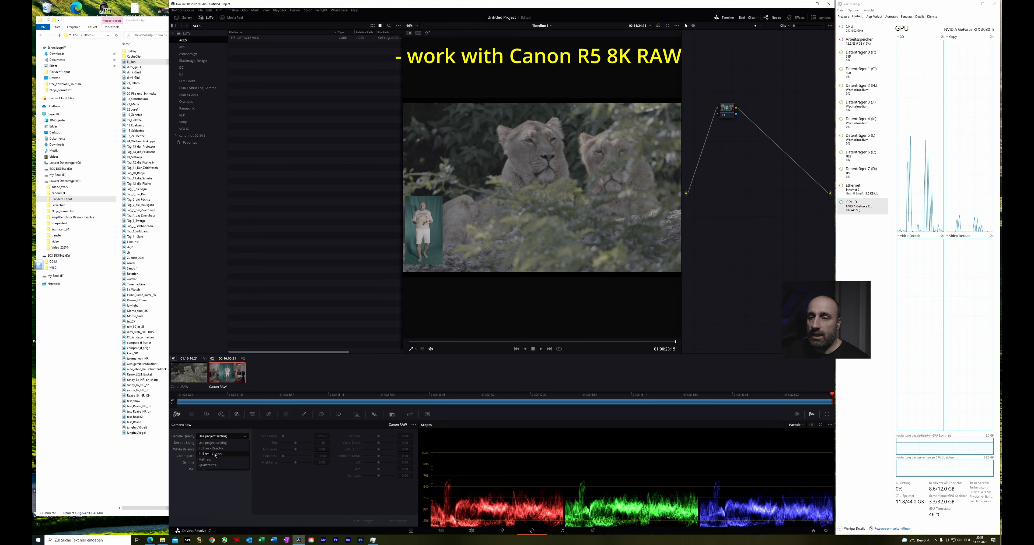
left_click(211, 455)
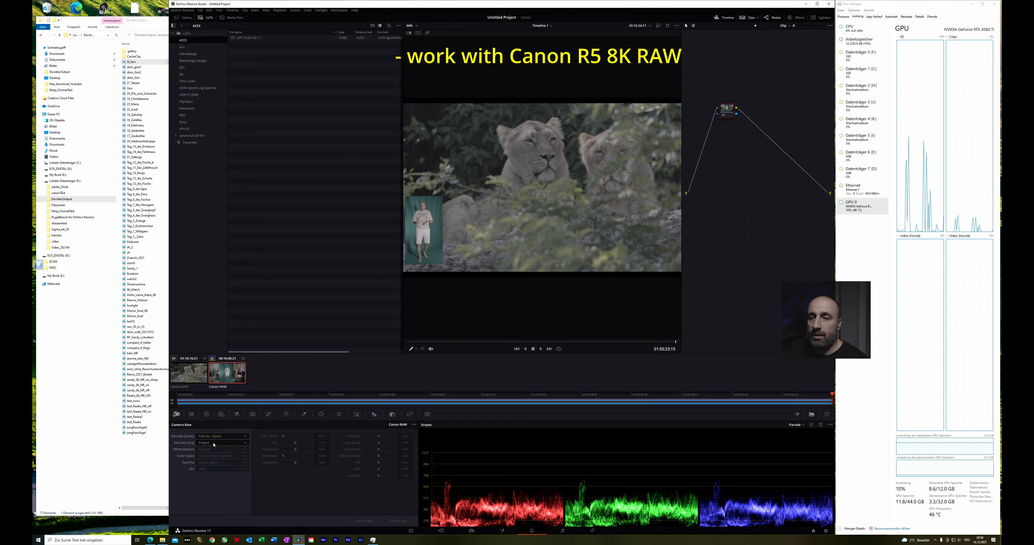
left_click(223, 442)
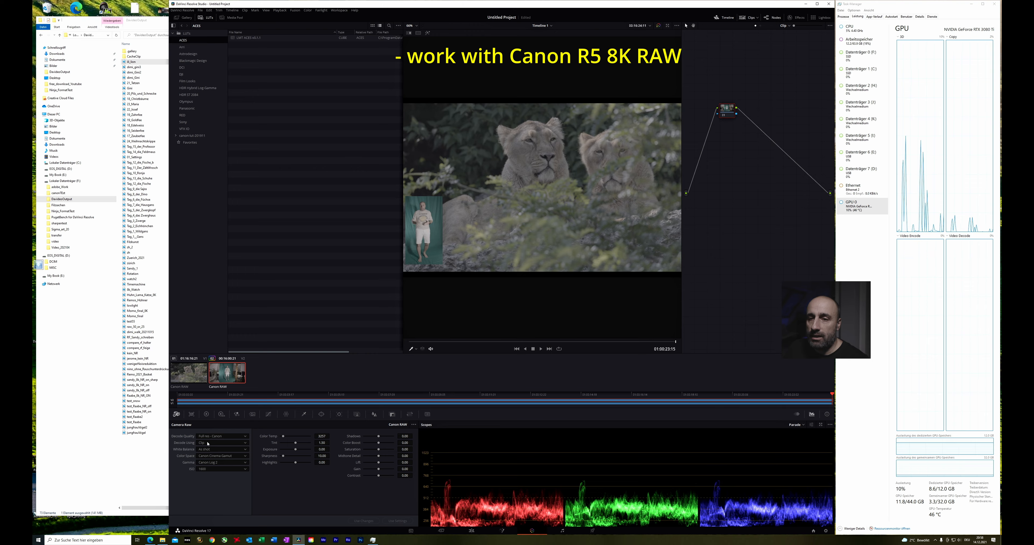
left_click(223, 463)
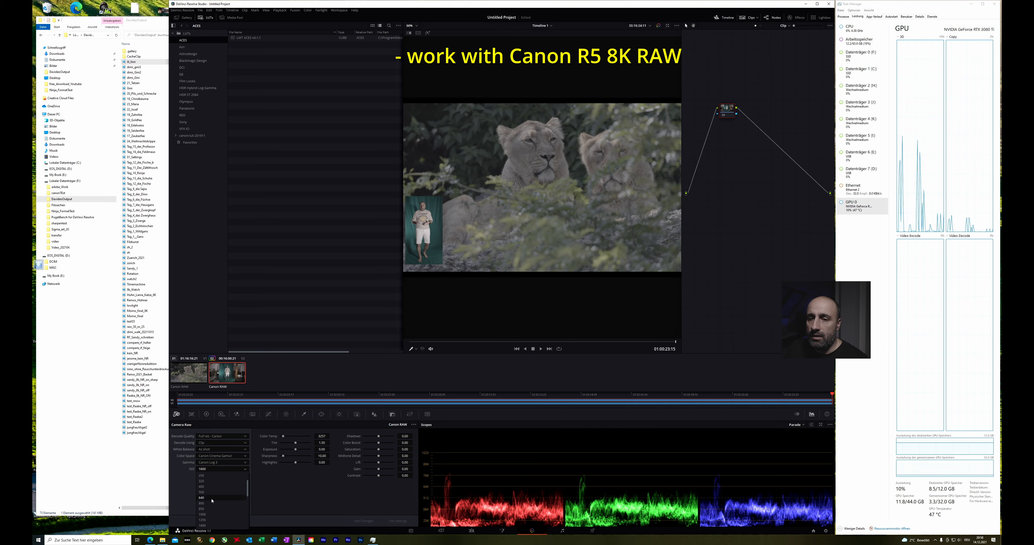
left_click(201, 498)
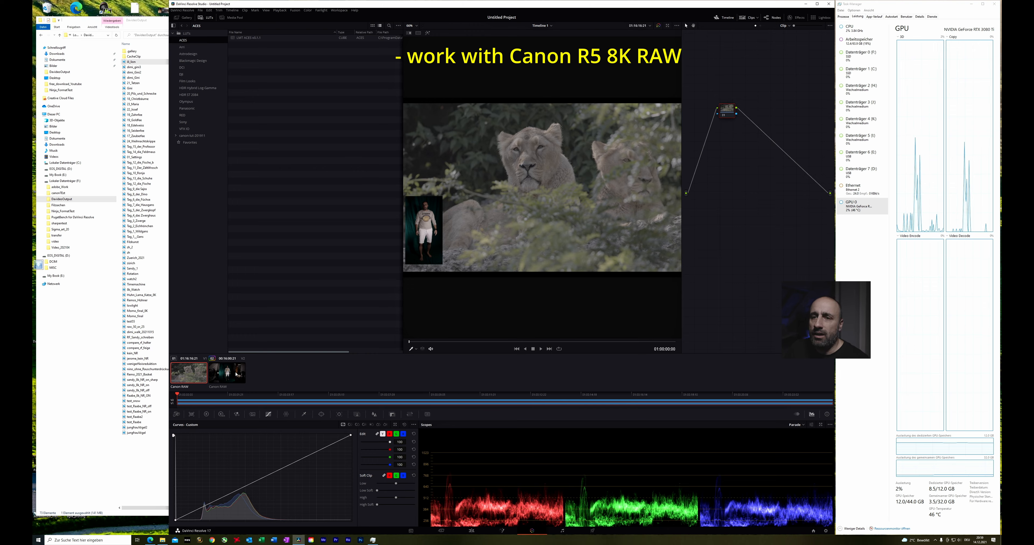
Set the lion clip's Camera Raw to Full res. - Canon with Decode Using Clip
left_click(176, 414)
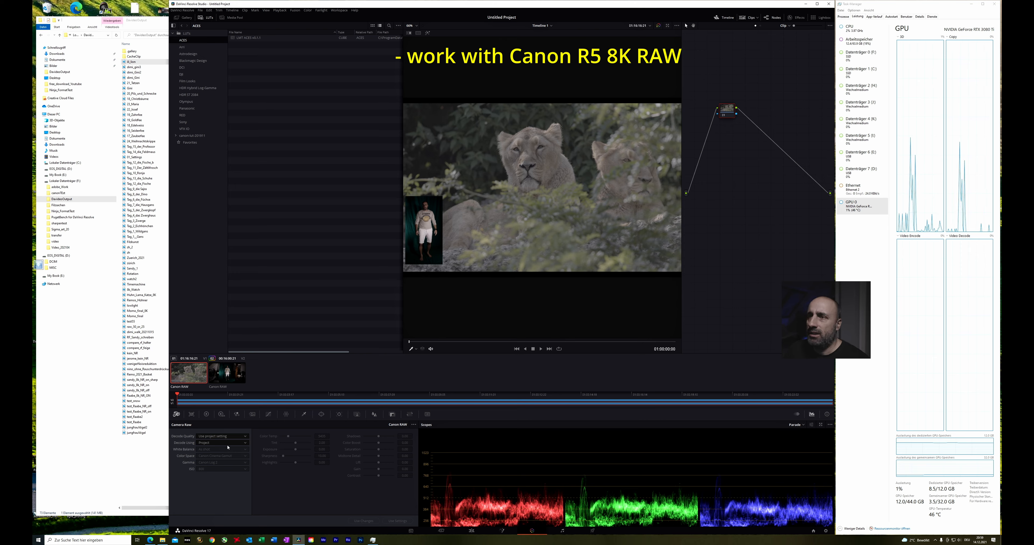
mouse_move(216, 446)
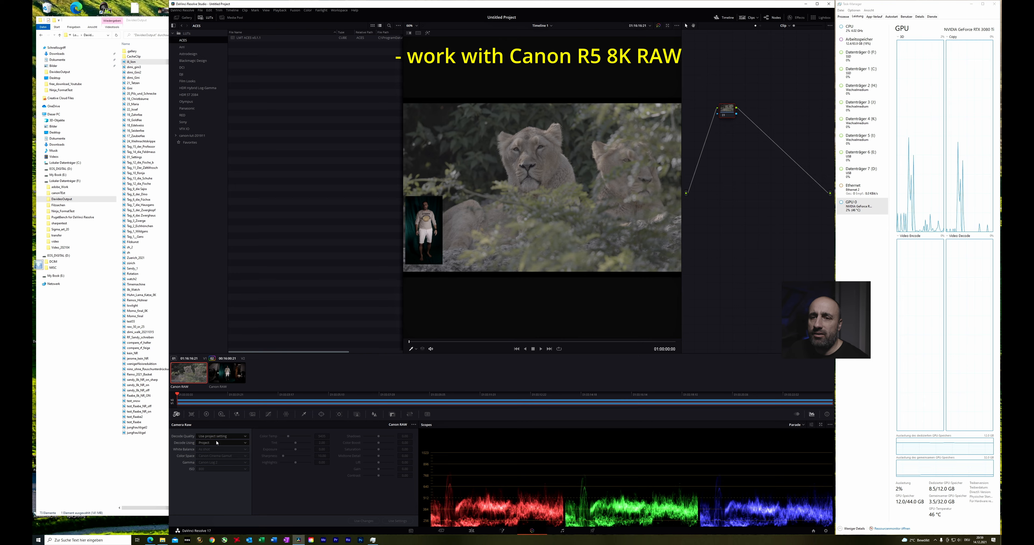
left_click(223, 436)
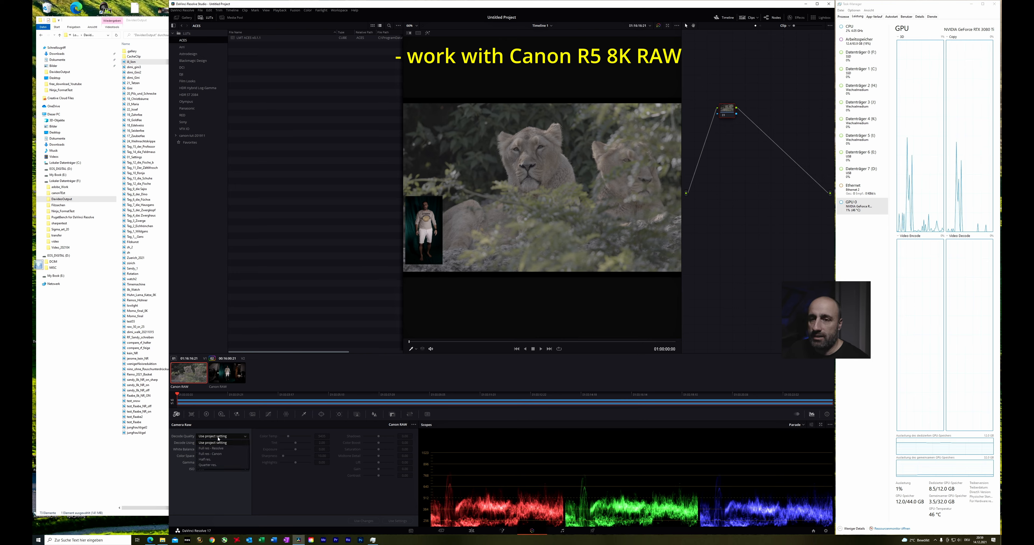
left_click(215, 451)
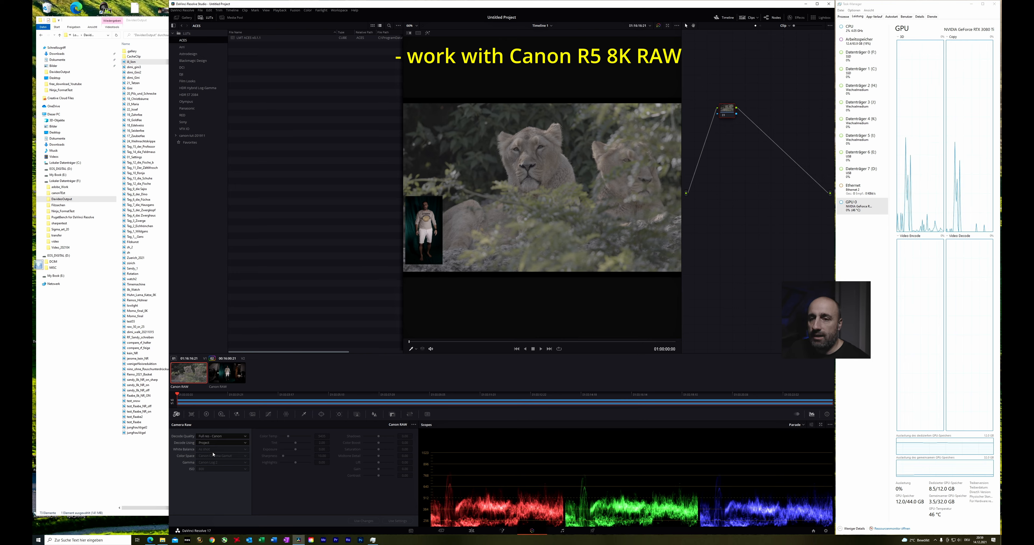
left_click(222, 443)
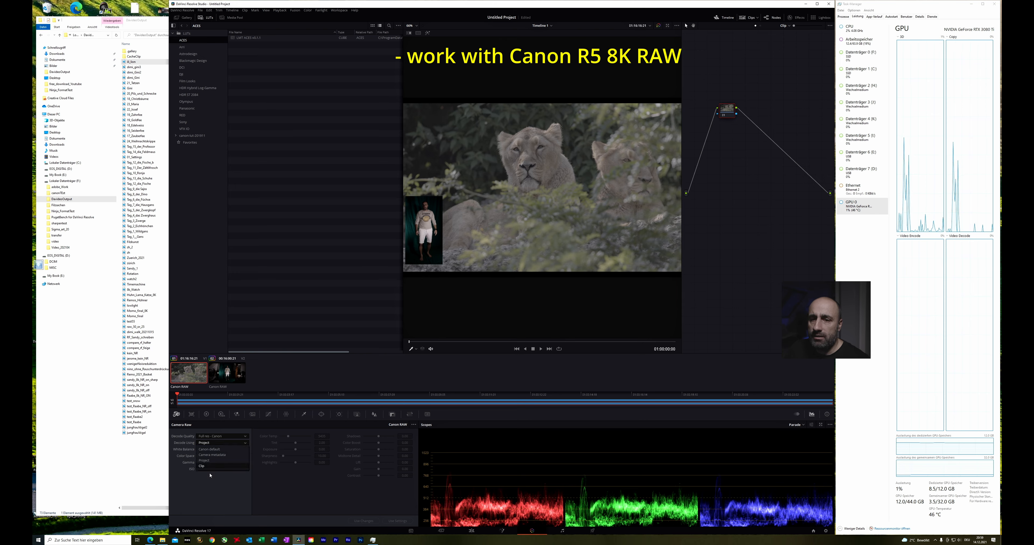
left_click(202, 466)
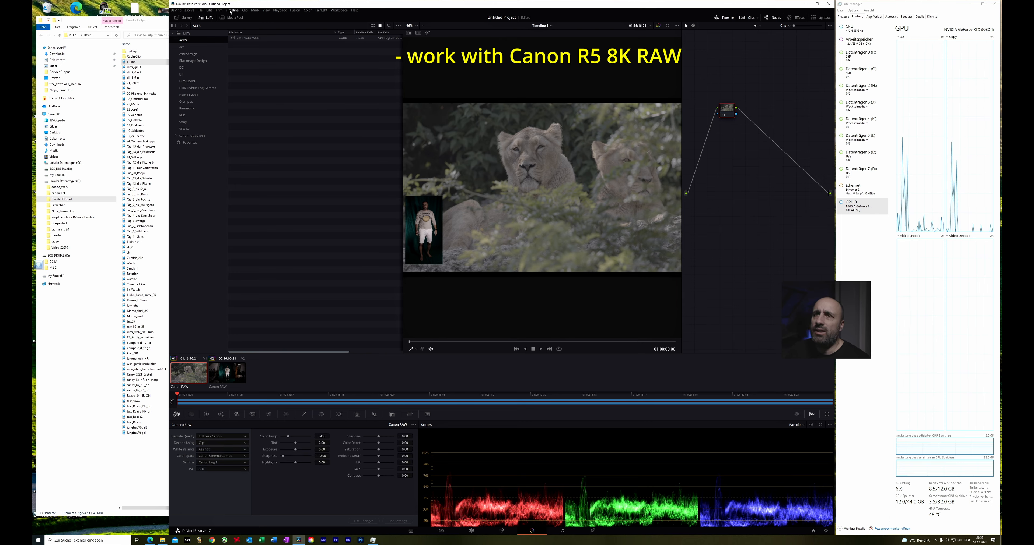
left_click(208, 9)
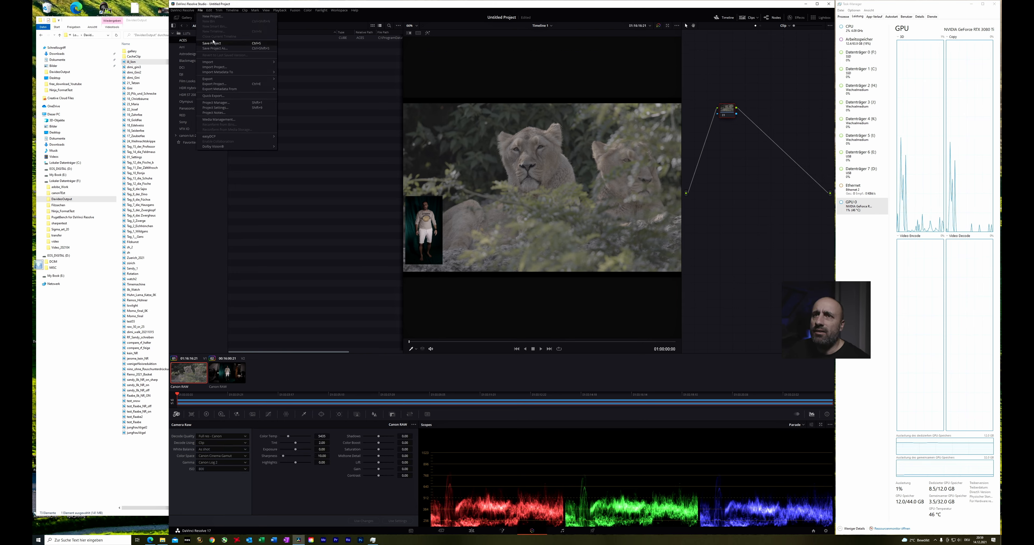
Review the timeline resolution in Project Settings > Master Settings and save the settings
left_click(214, 107)
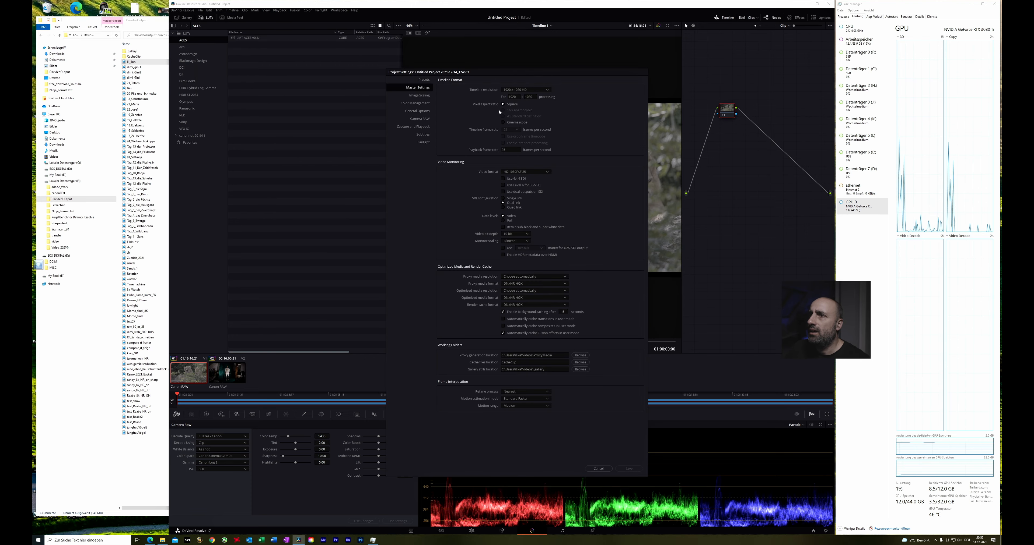
left_click(524, 90)
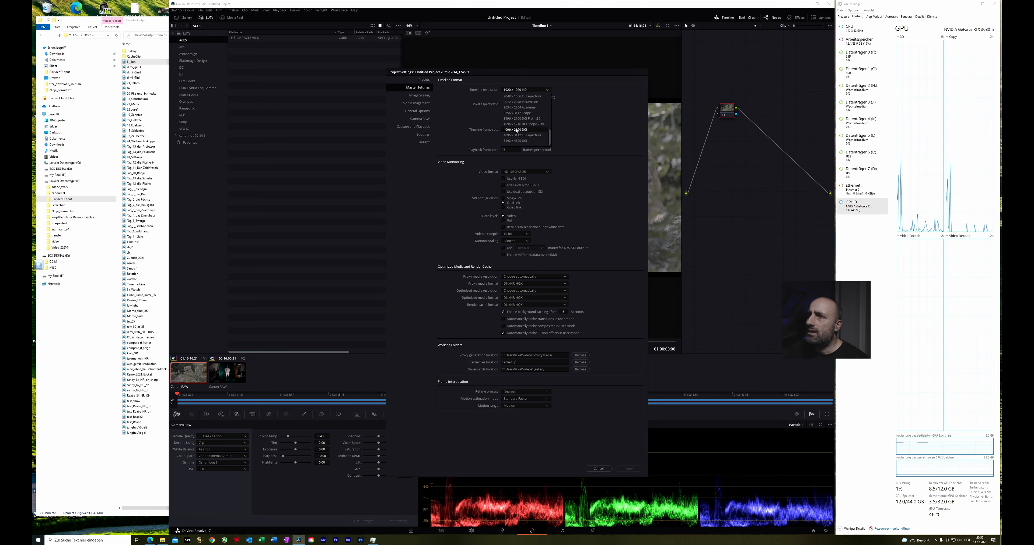
left_click(516, 129)
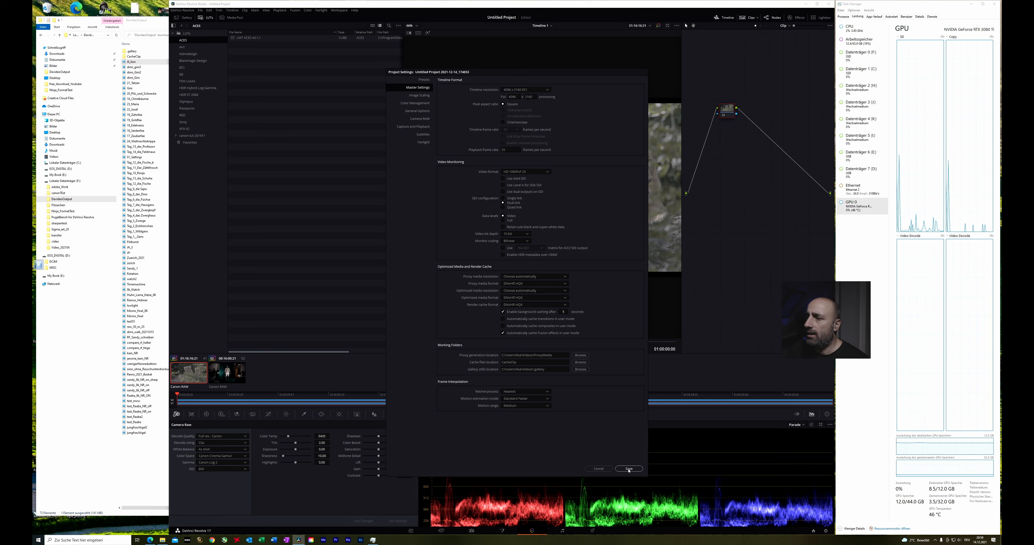
left_click(628, 469)
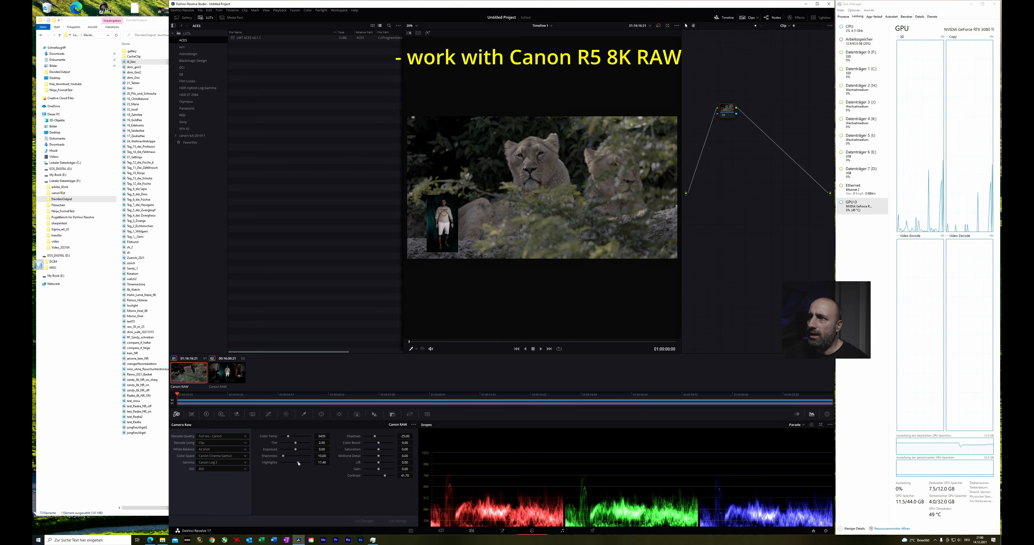
Choose a different Canon Log gamma for the lion clip's RAW decode and adjust its shadows
left_click(223, 462)
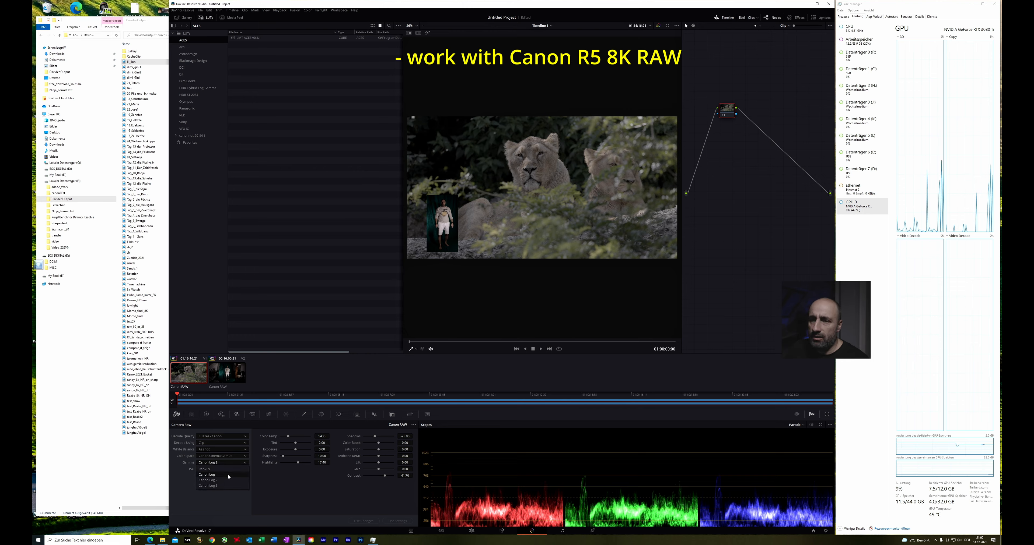
left_click(208, 484)
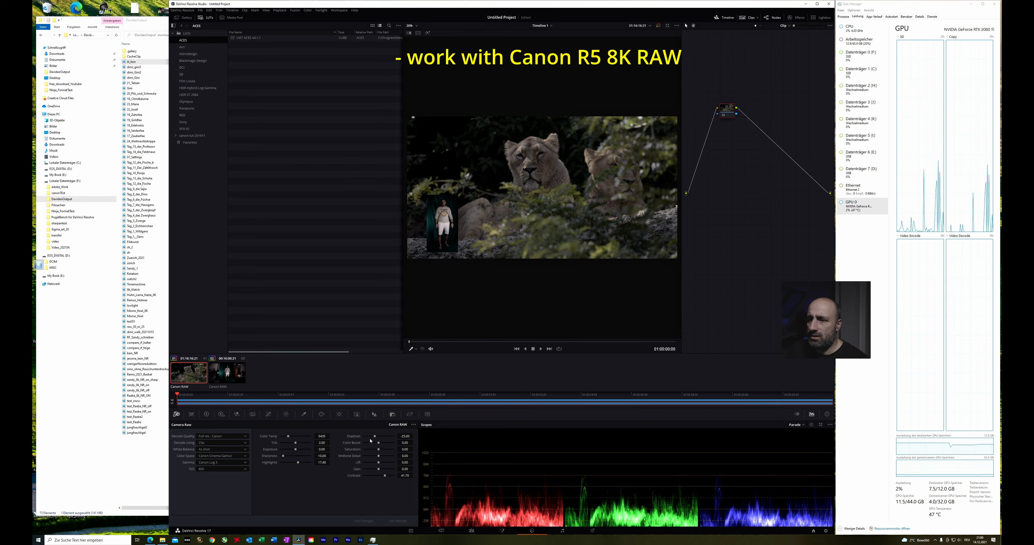
left_click(267, 414)
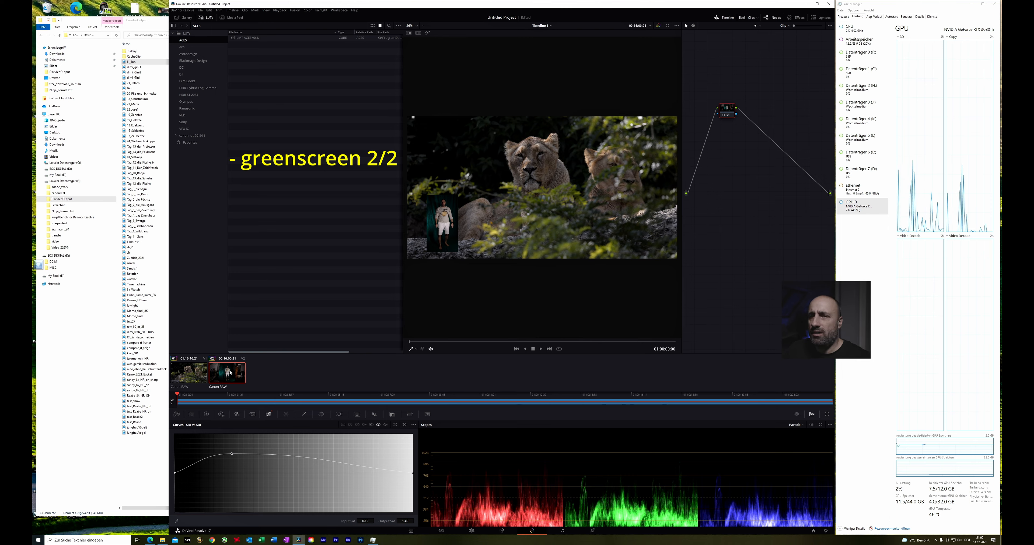
Select the presenter clip for grading and bring up its node options for the 3D qualifier key
left_click(304, 414)
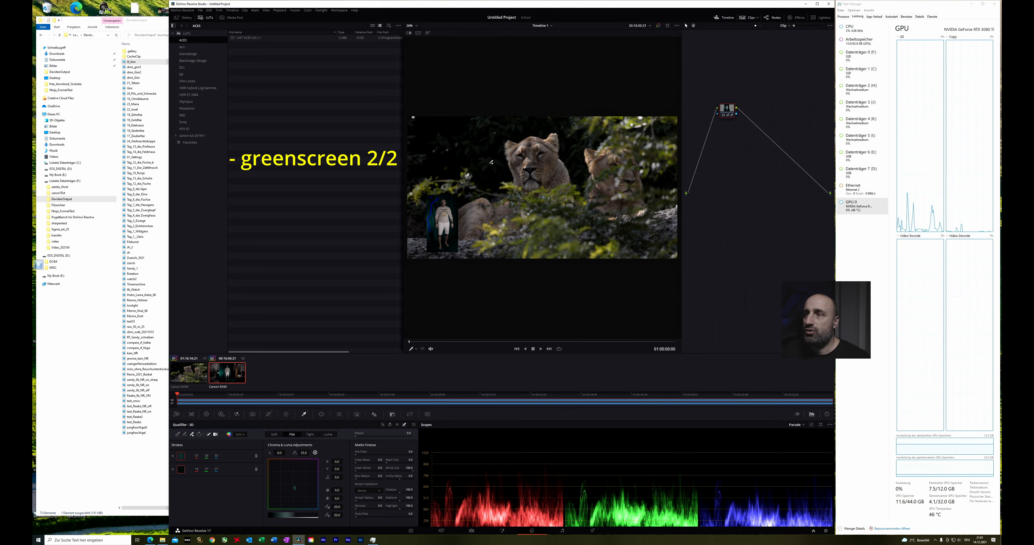
mouse_move(387, 279)
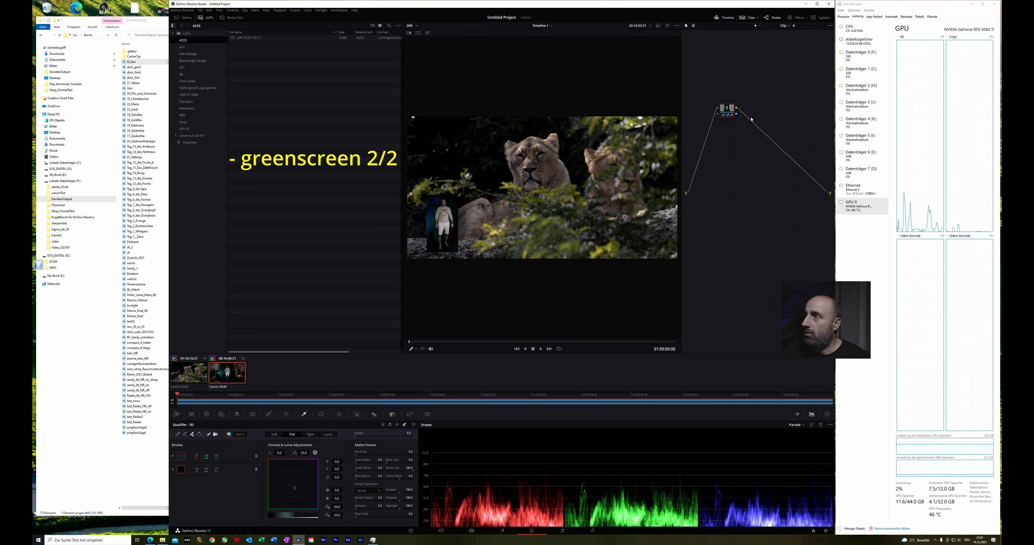
right_click(750, 119)
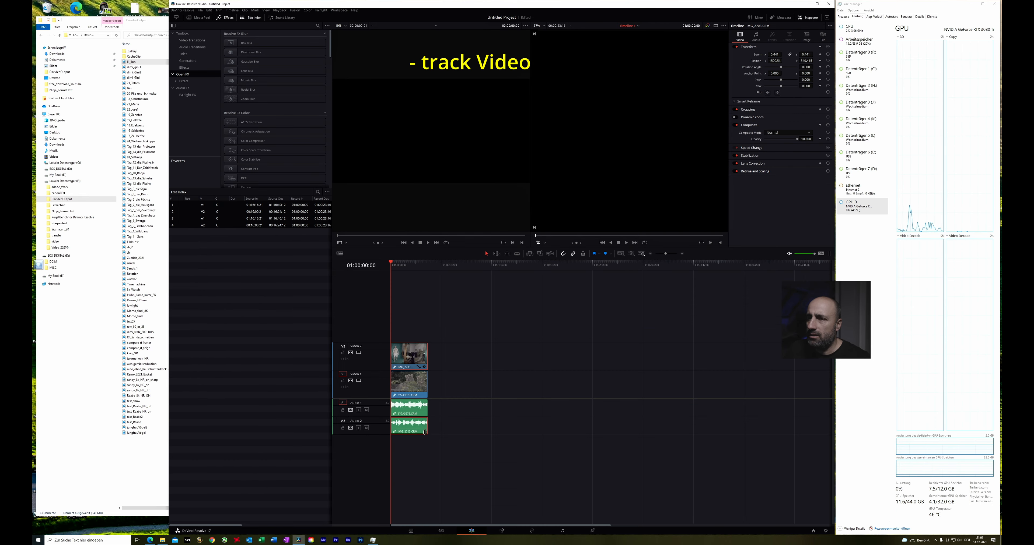
Make the Video 2 presenter clip a New Compound Clip named Compound Clip 1
right_click(408, 355)
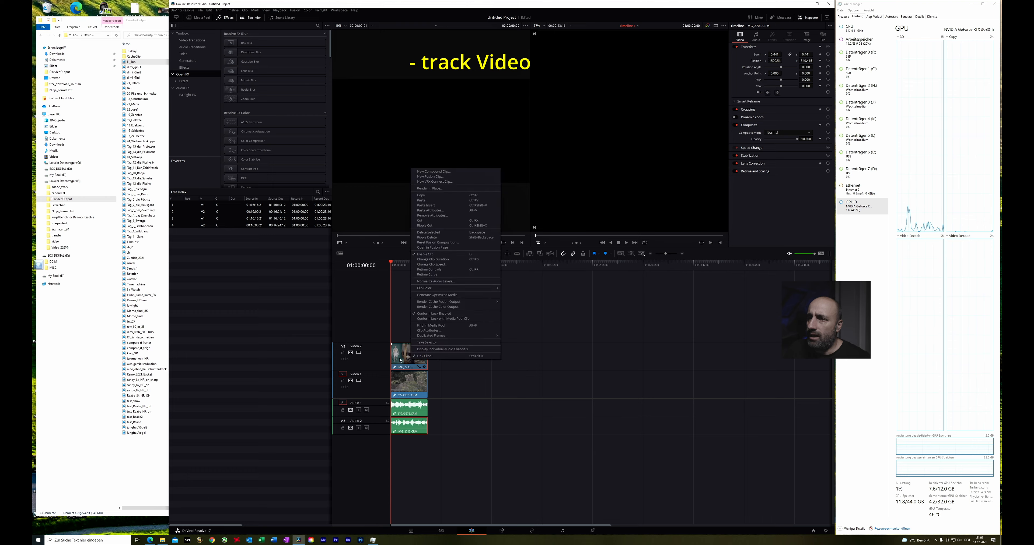
mouse_move(432, 171)
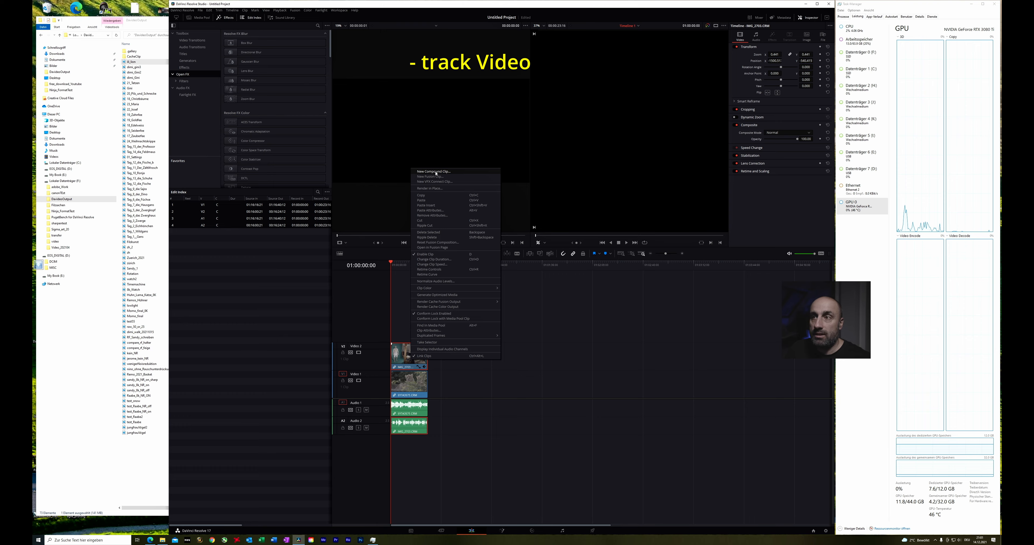
left_click(431, 171)
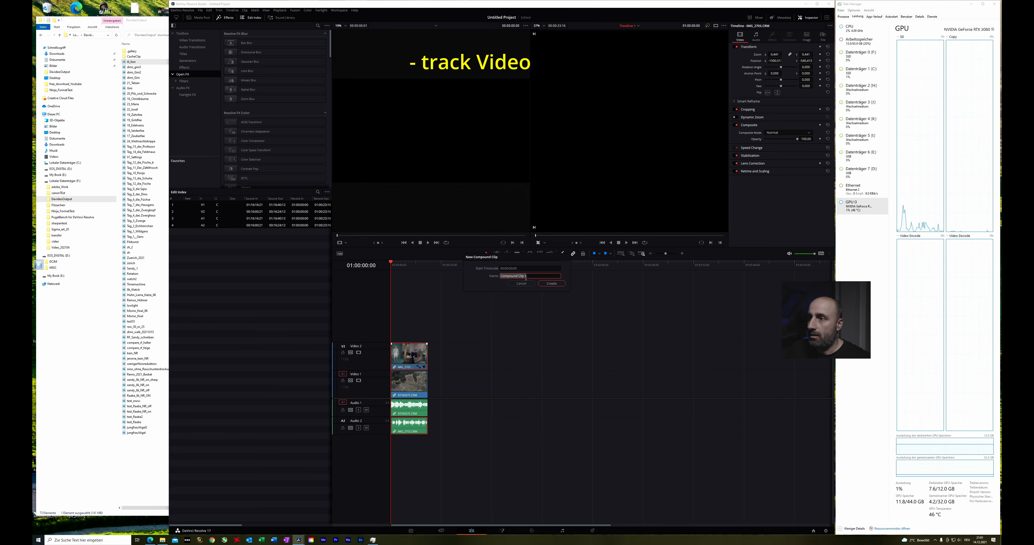
left_click(551, 283)
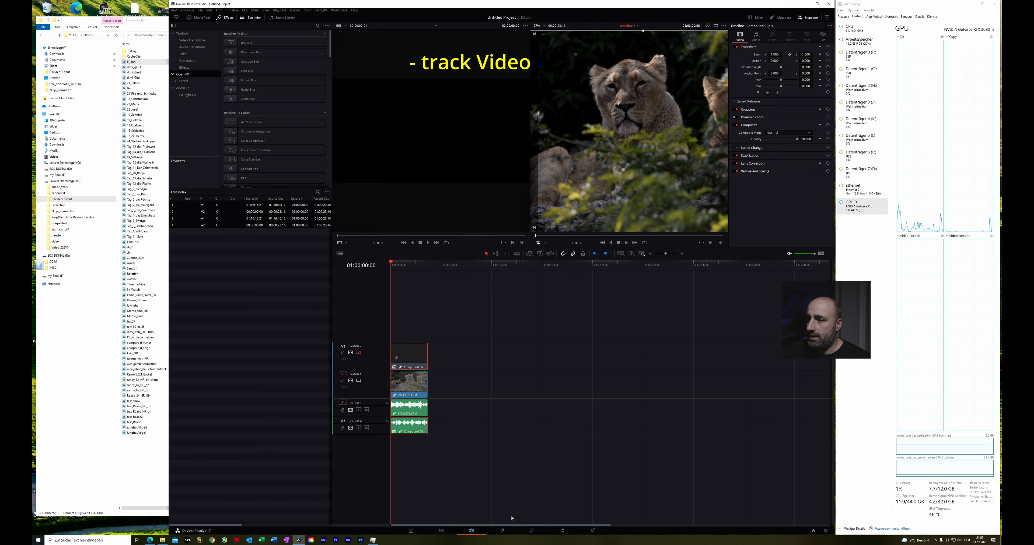
Switch to the Color page to grade the lion clip
left_click(474, 533)
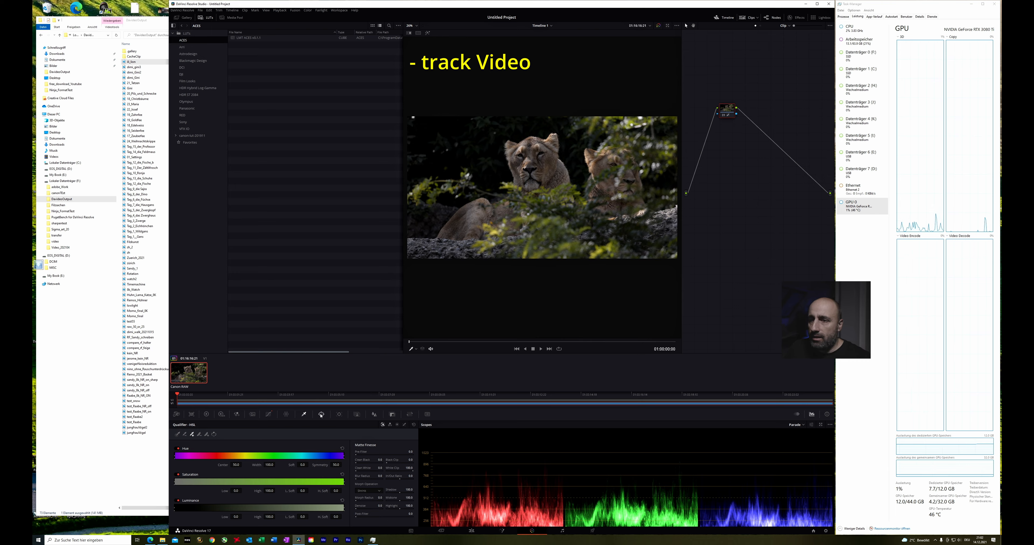
Set the Tracker palette to Tracker mode with Point Tracker, add a point on the rocks and track forward
left_click(339, 414)
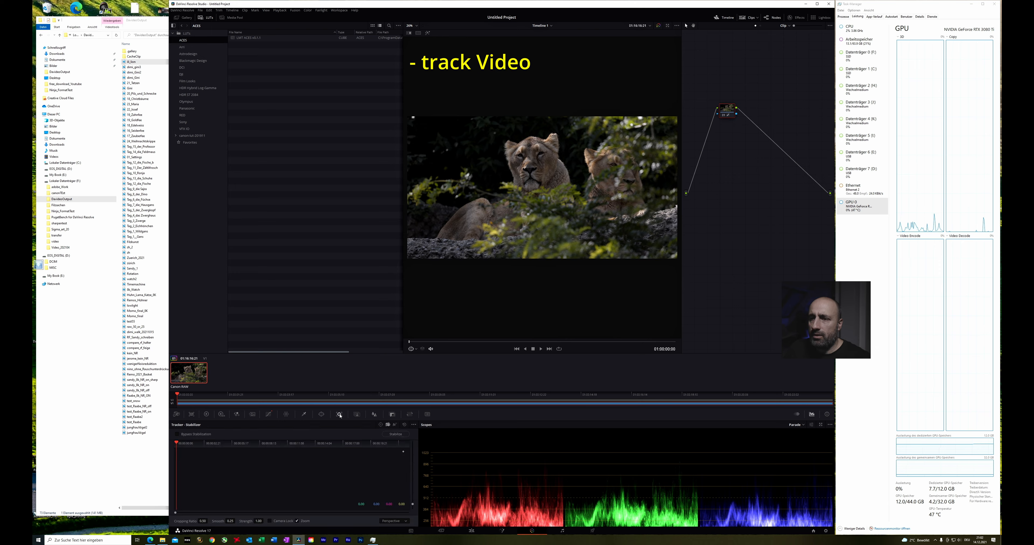
left_click(414, 425)
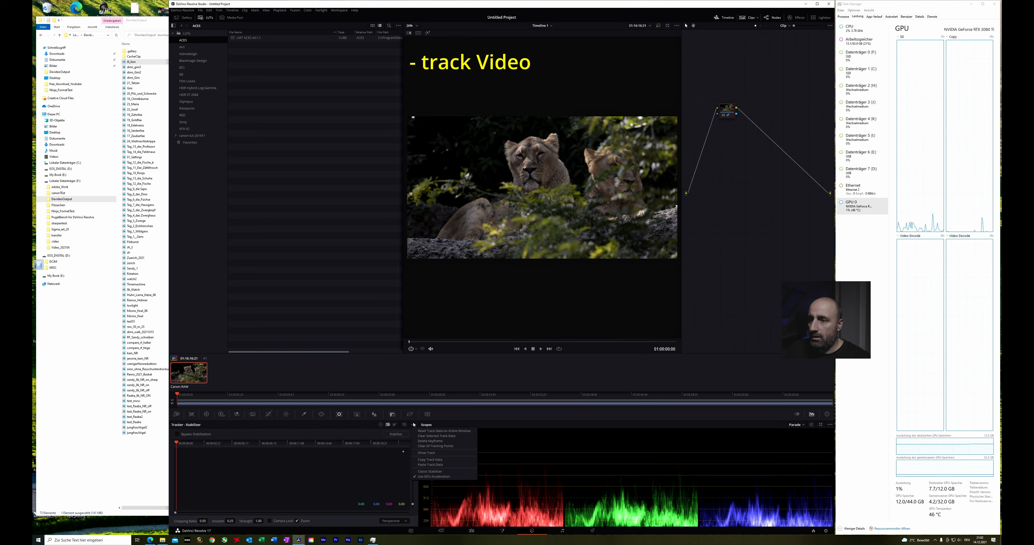
left_click(434, 446)
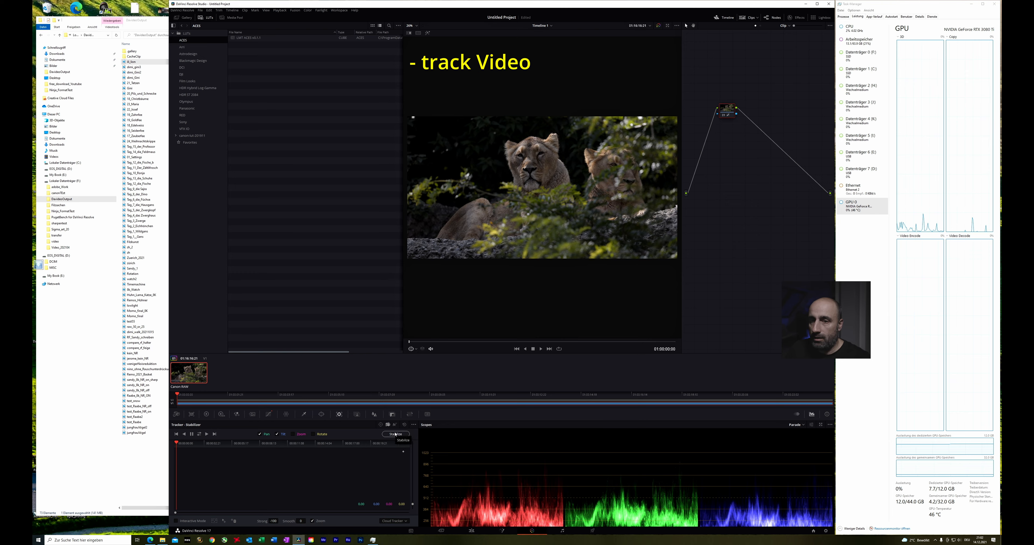
left_click(393, 521)
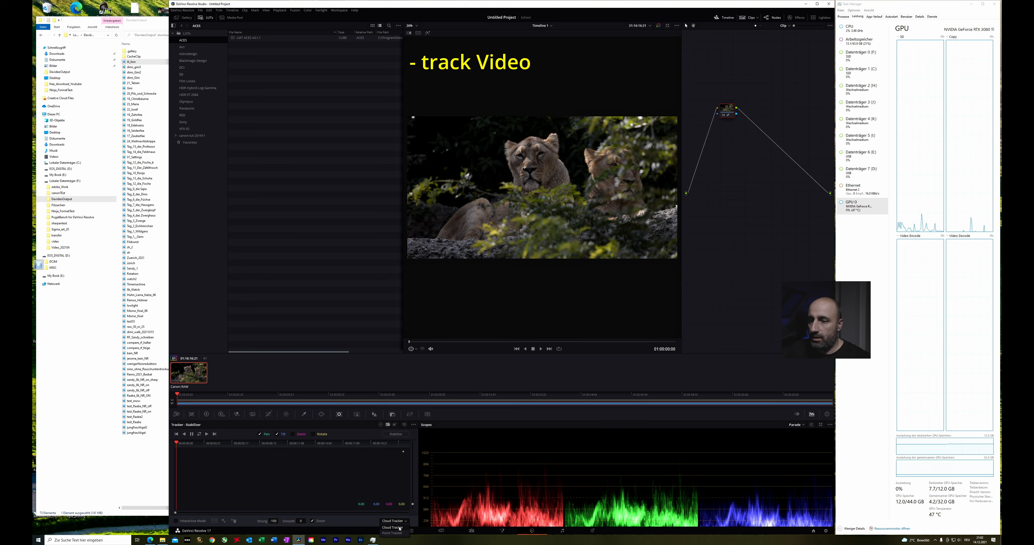
left_click(394, 521)
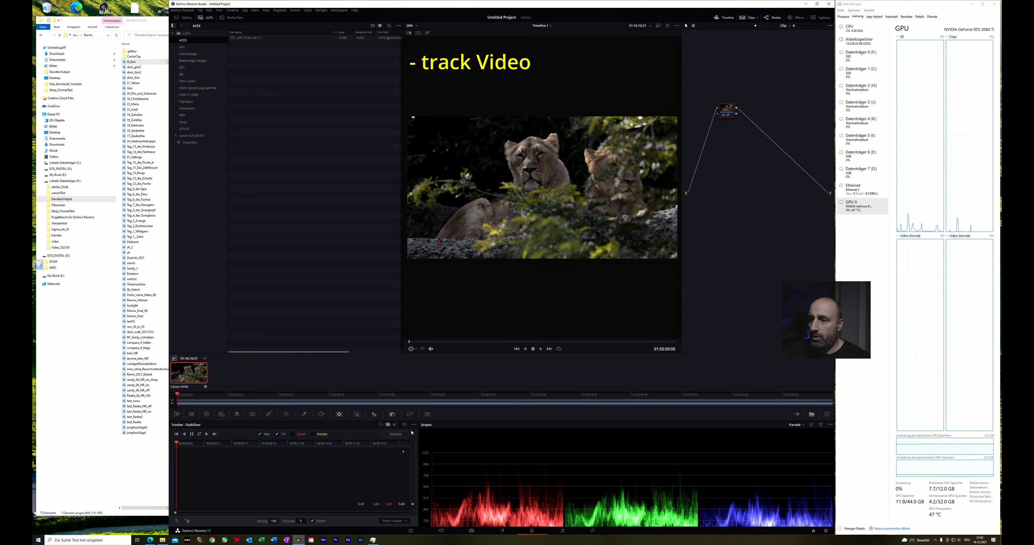
left_click(412, 425)
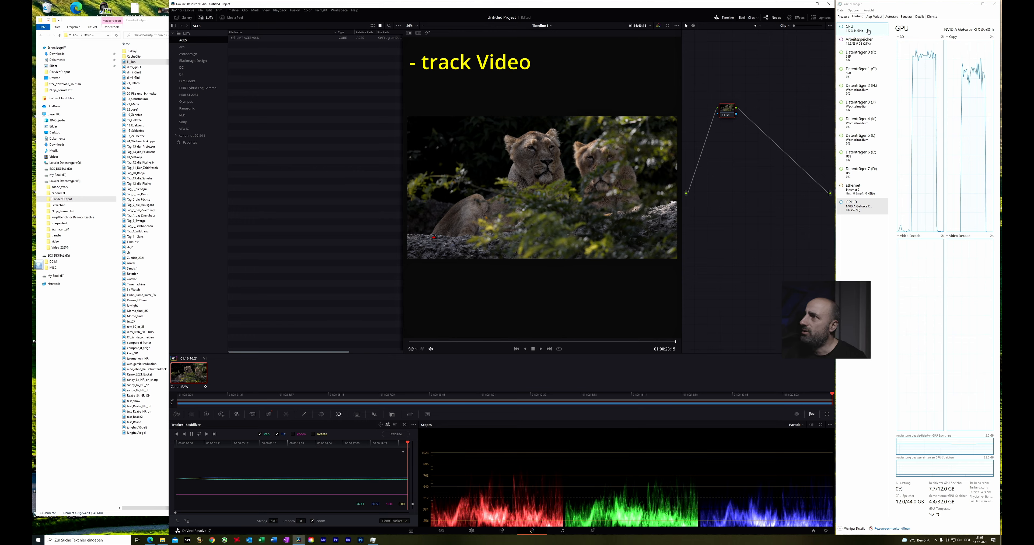
left_click(849, 28)
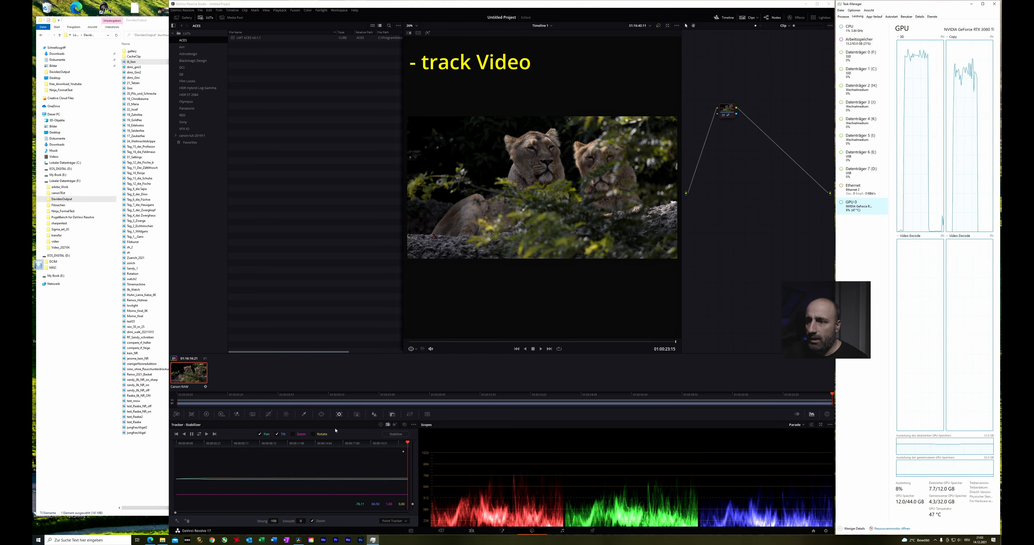
mouse_move(400, 445)
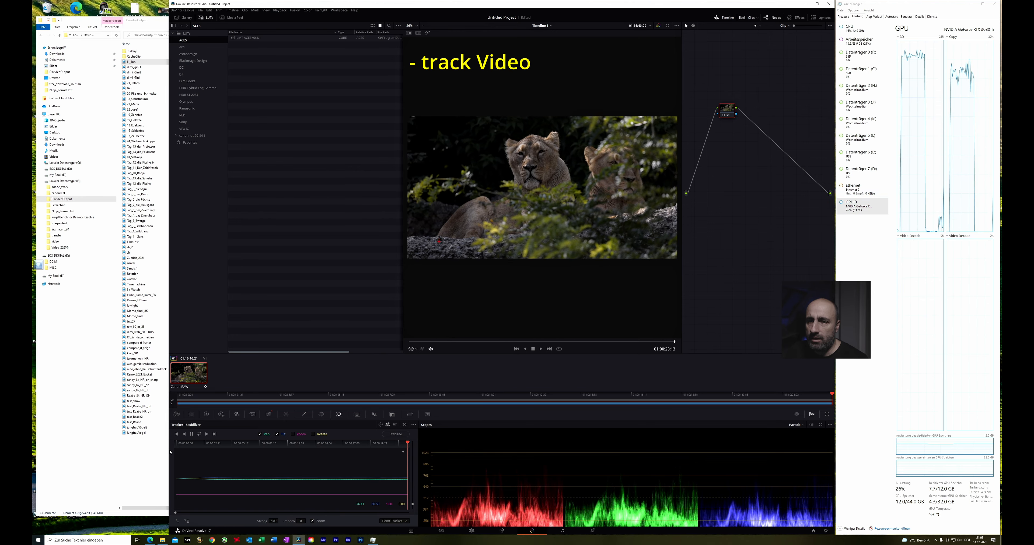
Disable Video 2 in the presenter compound clip's edit timeline and return to the Color page
left_click(516, 349)
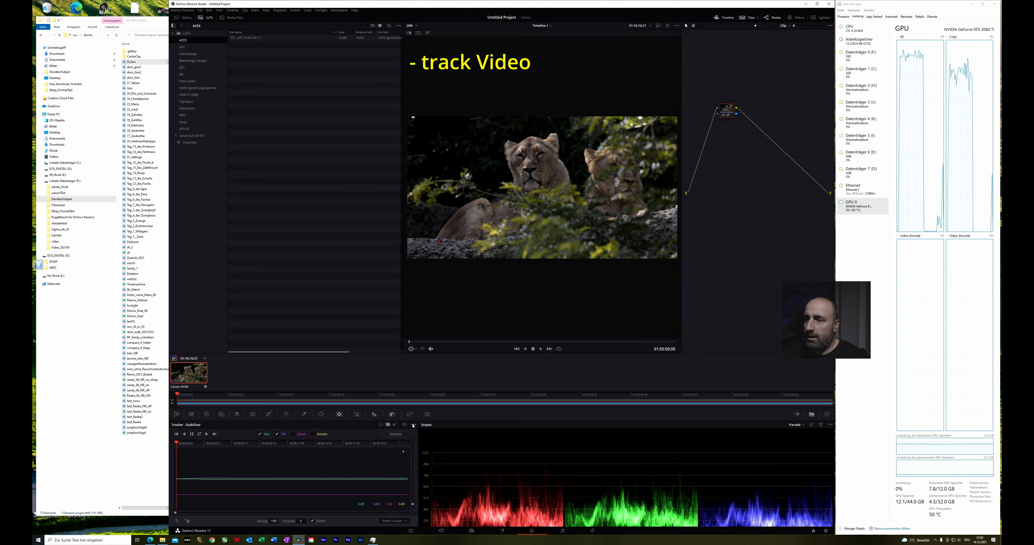
left_click(414, 424)
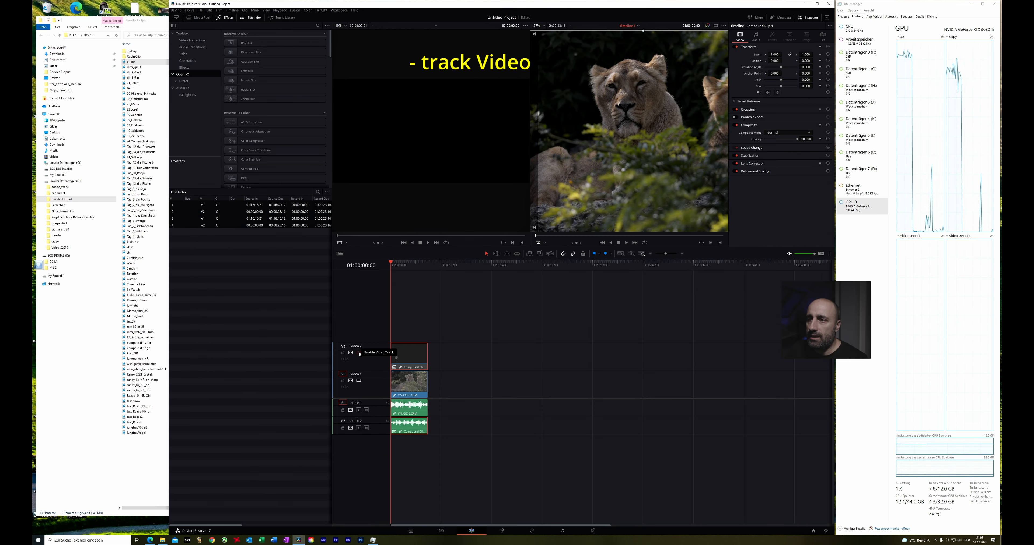
left_click(342, 364)
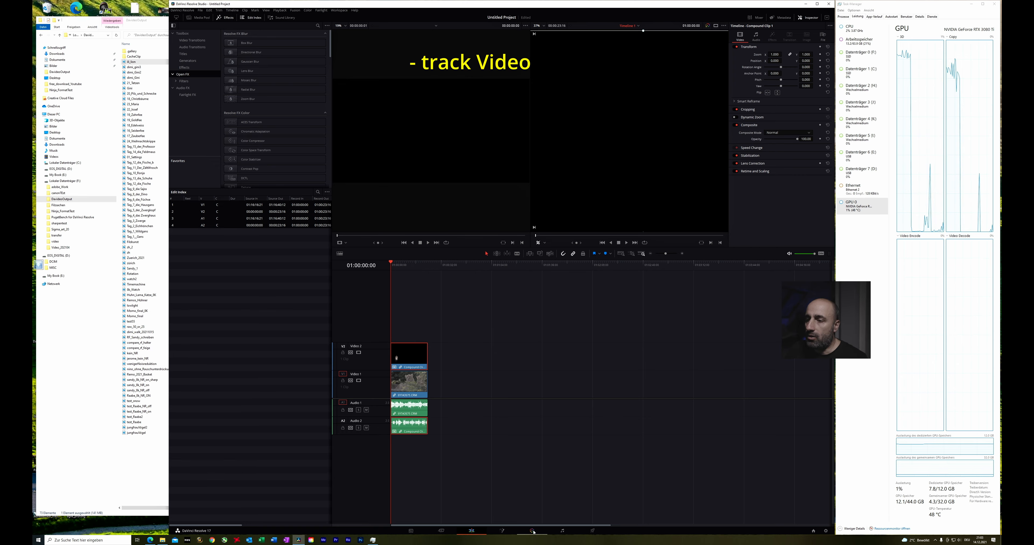
left_click(533, 531)
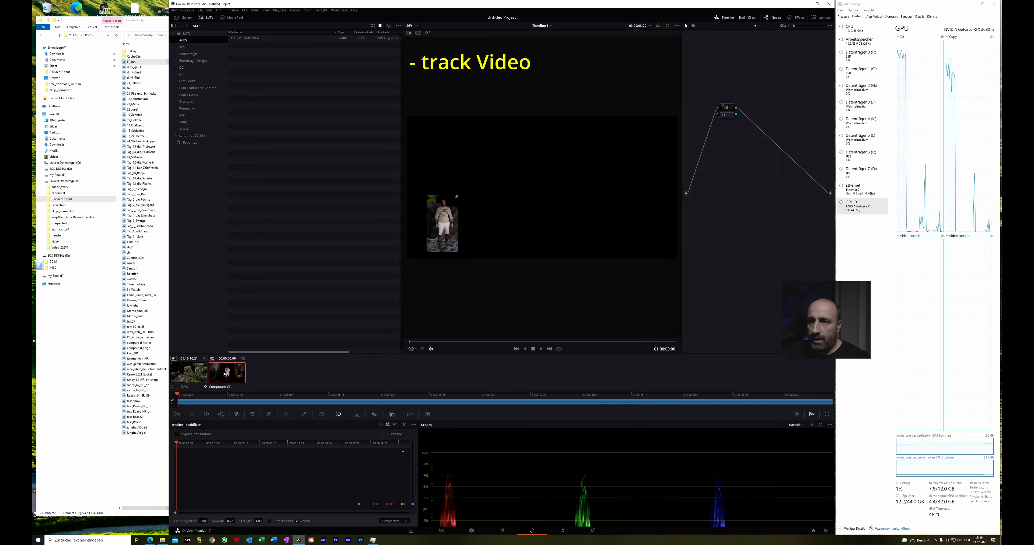
Switch the Tracker palette to Point Tracker mode and track the presenter clip forward
left_click(414, 425)
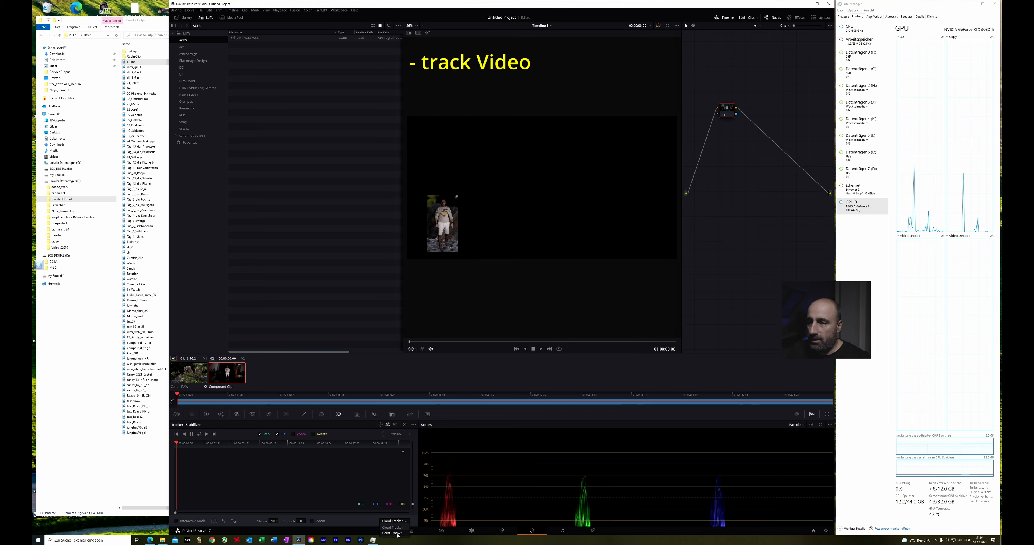
left_click(390, 534)
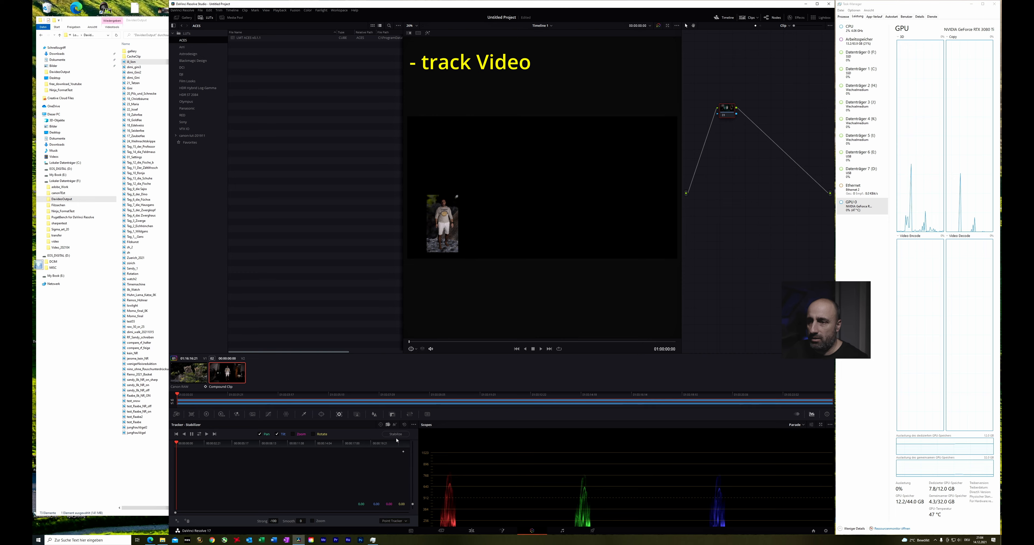
left_click(394, 425)
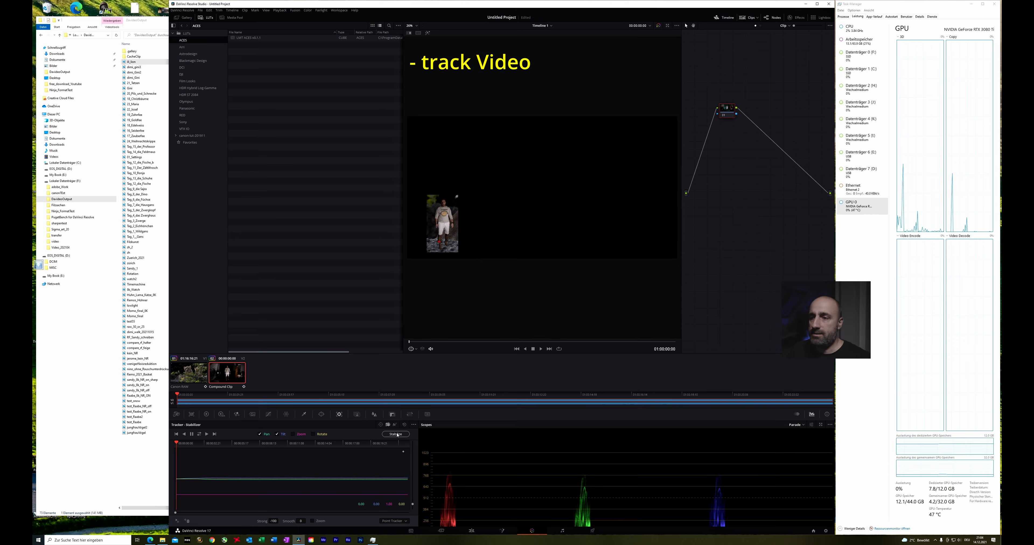
left_click(396, 434)
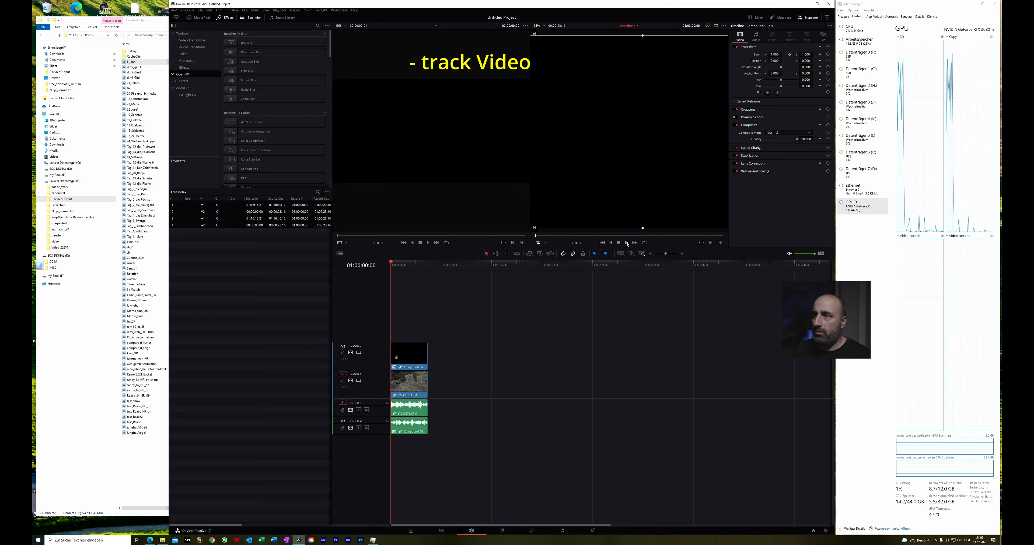
Play the composite with the transform overlay hidden to confirm the presenter stays on the rocks
left_click(626, 243)
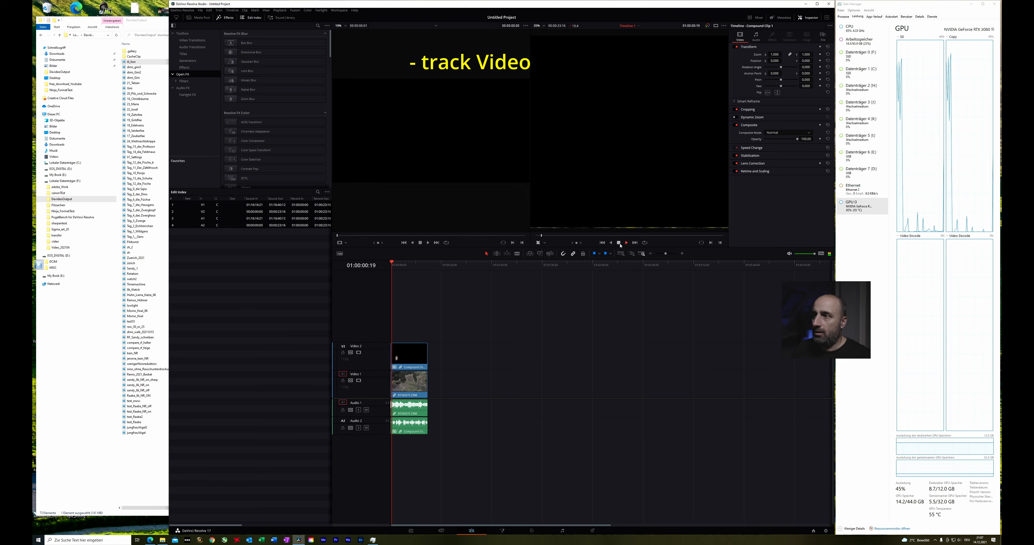
left_click(618, 243)
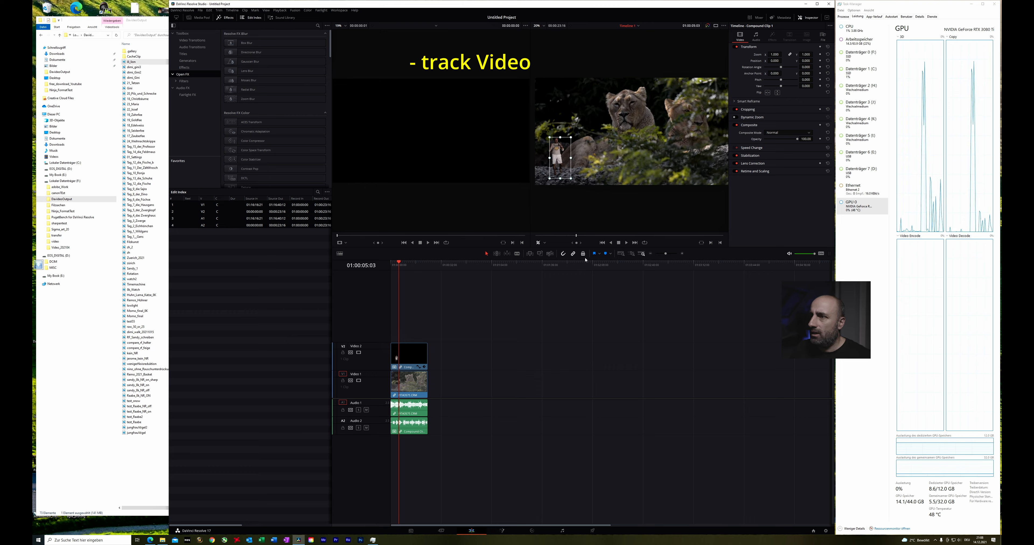
left_click(625, 243)
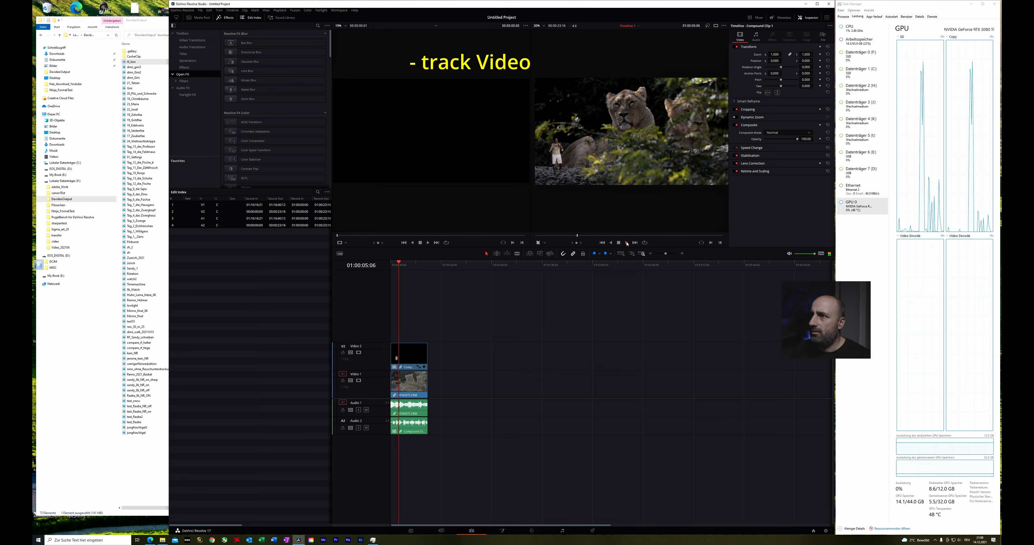
left_click(626, 242)
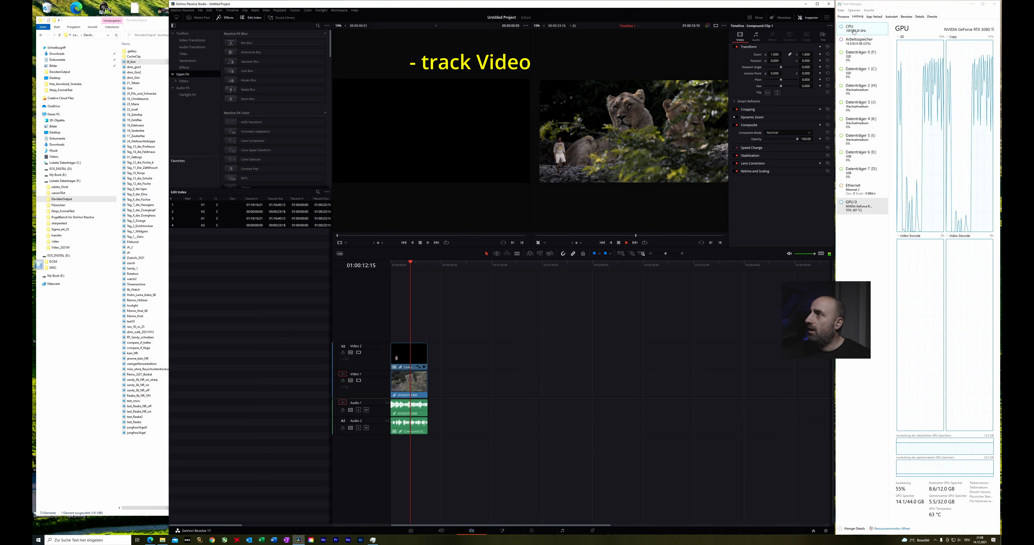
left_click(620, 242)
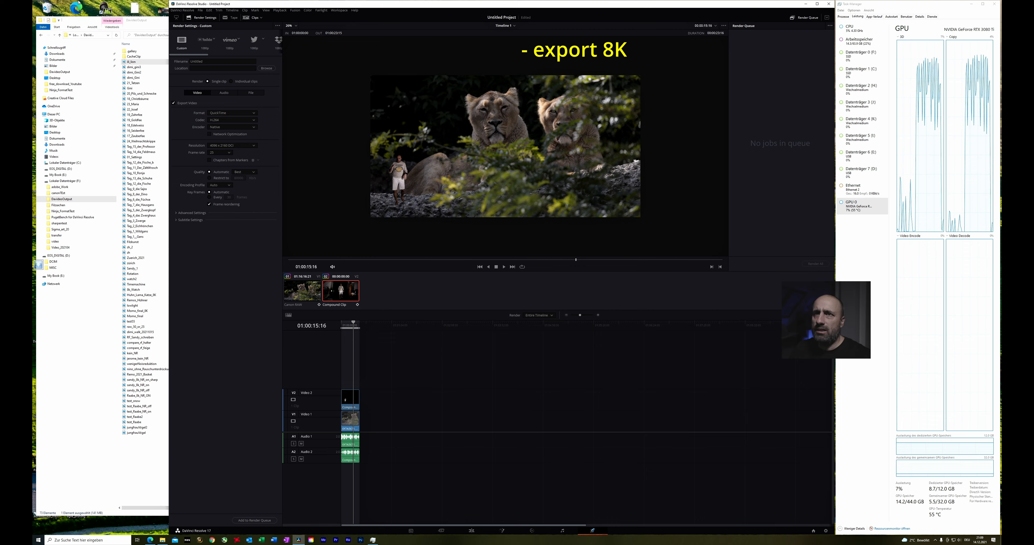
Browse the render Location to the DecoderOutput folder and save the export file name there
left_click(266, 68)
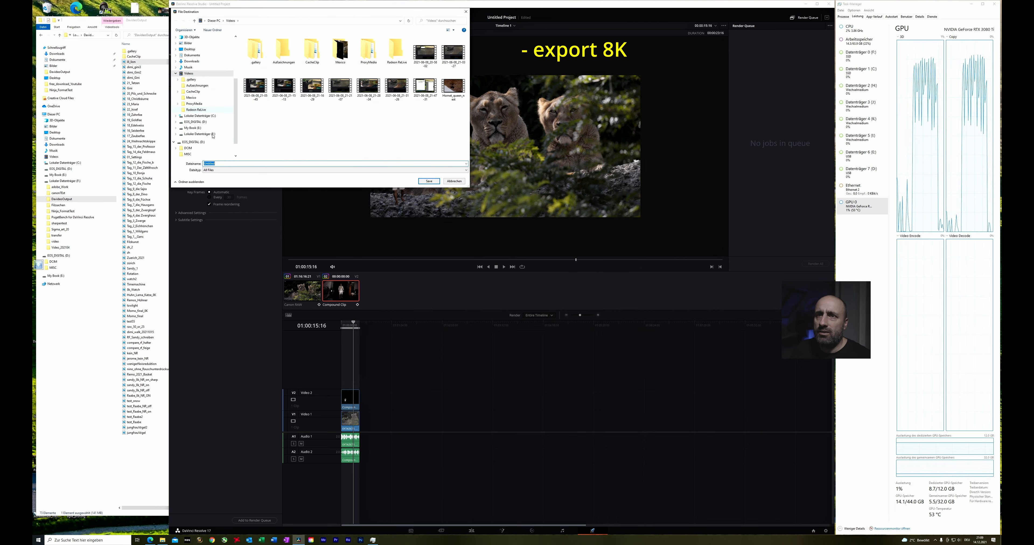
left_click(62, 198)
type("lion_8mm_8")
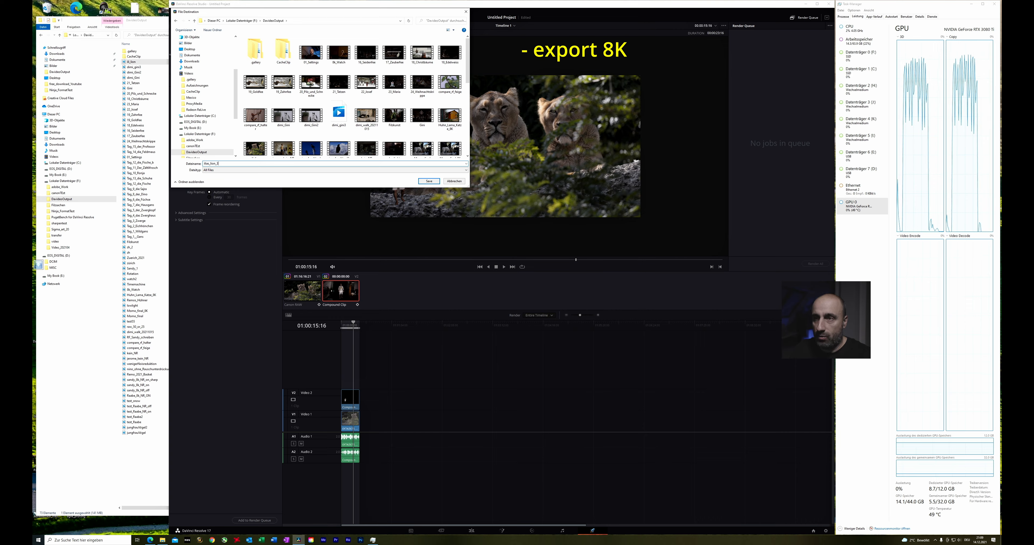
left_click(428, 181)
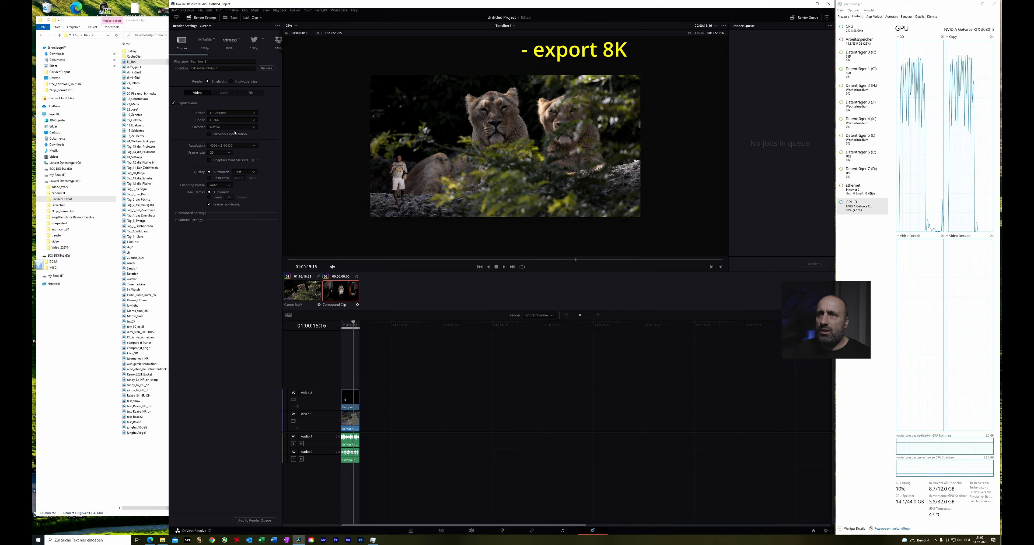
Choose H.265 codec at Custom 8K, add to the render queue and accept the higher-resolution prompt
left_click(232, 120)
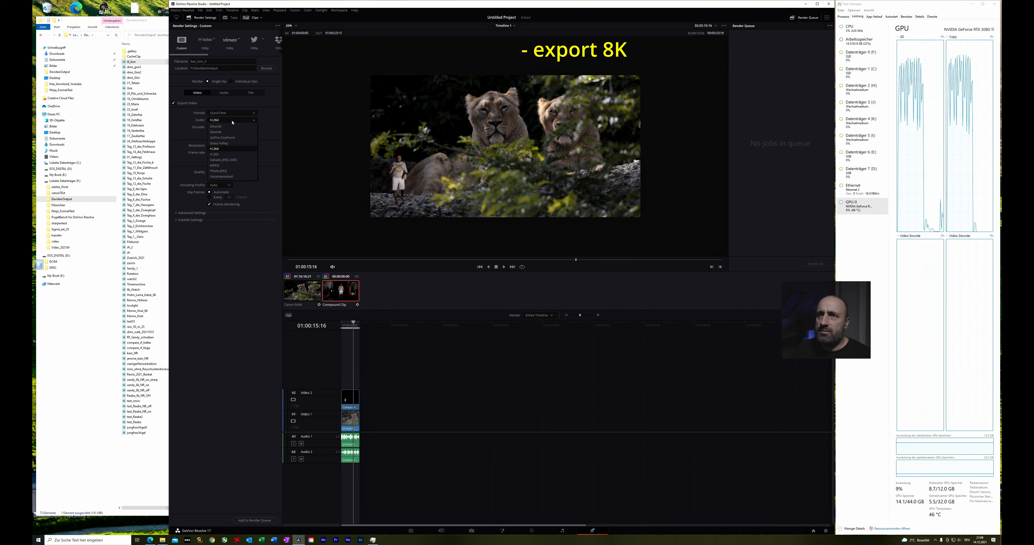
mouse_move(223, 157)
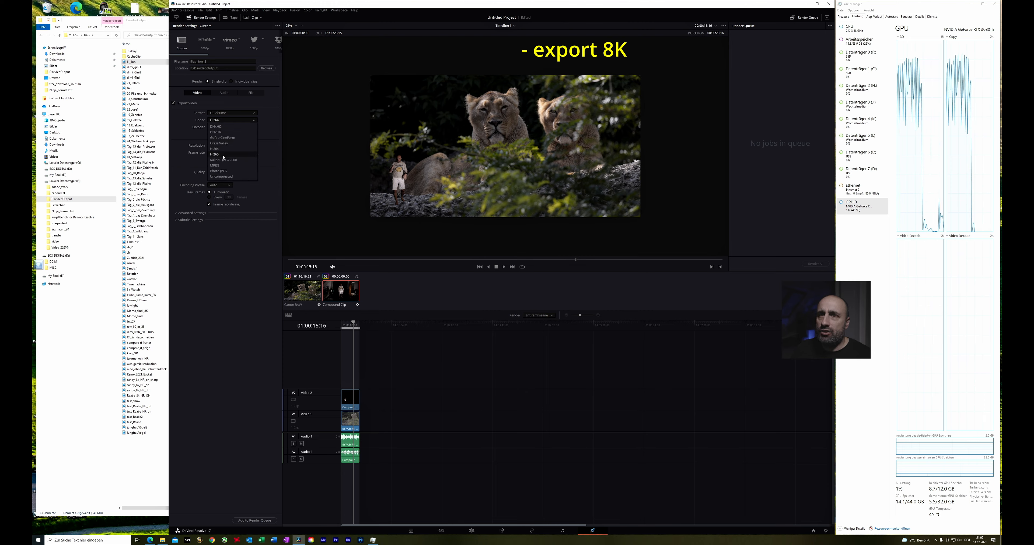
left_click(214, 154)
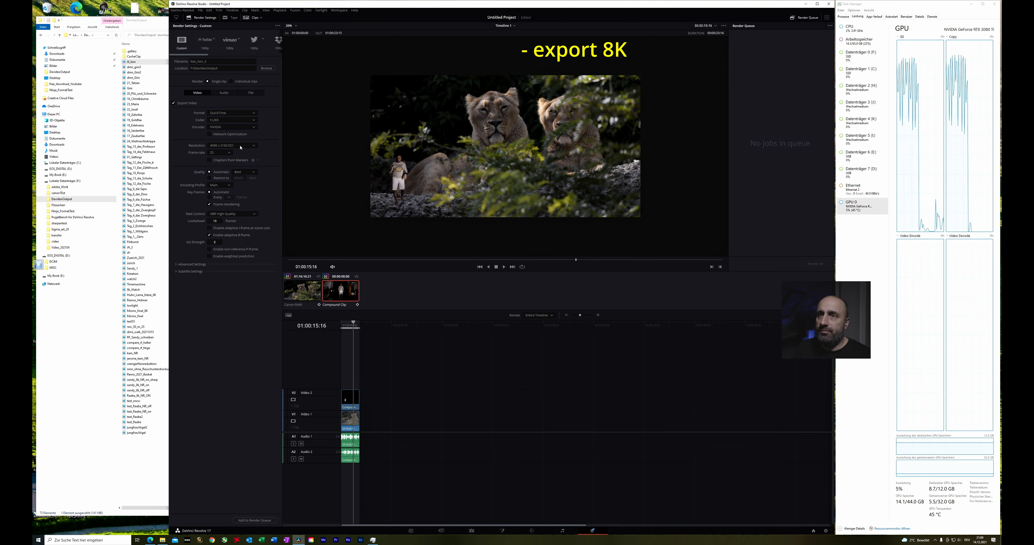
left_click(232, 153)
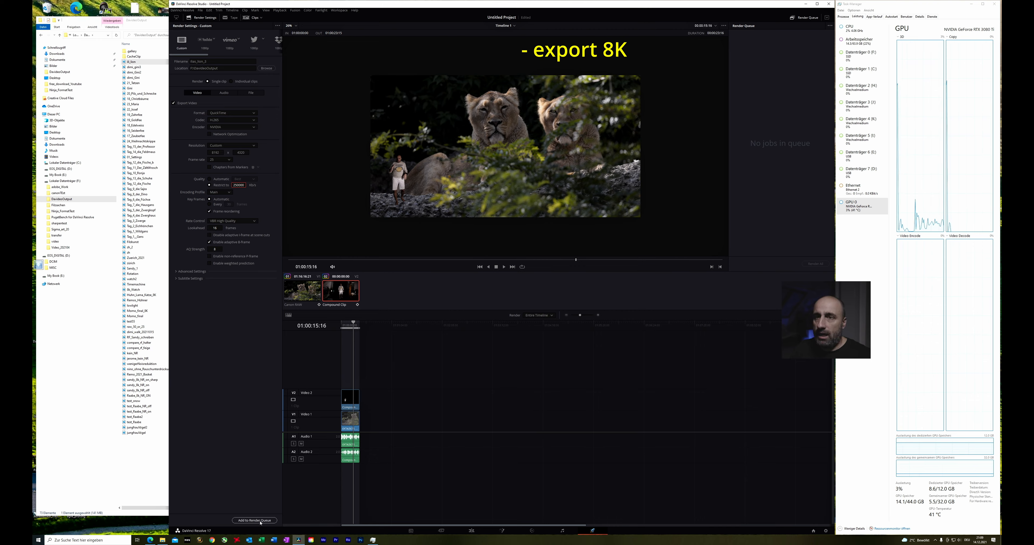
left_click(255, 520)
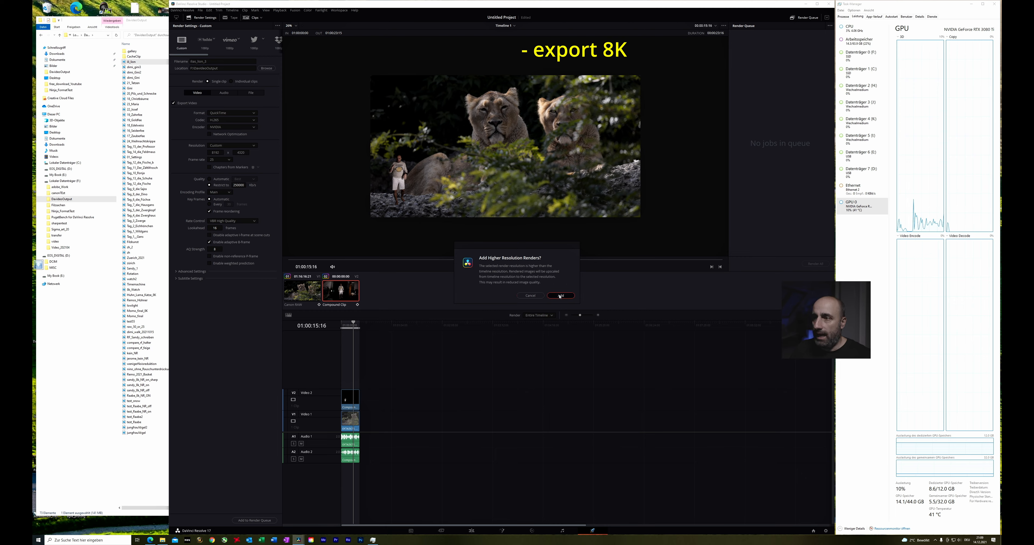
left_click(560, 295)
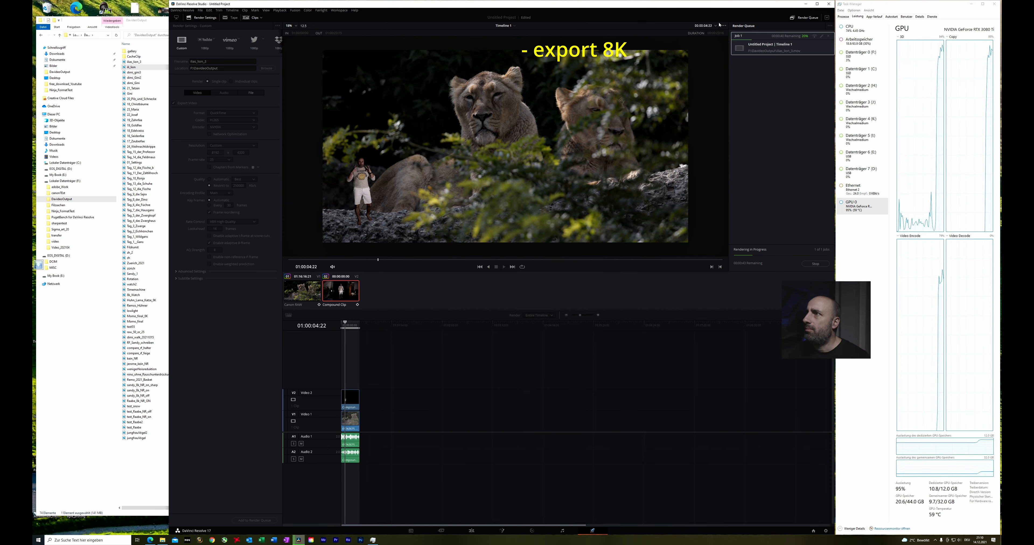
Render the queued job with Update During Renders enabled from the queue's options menu
left_click(723, 25)
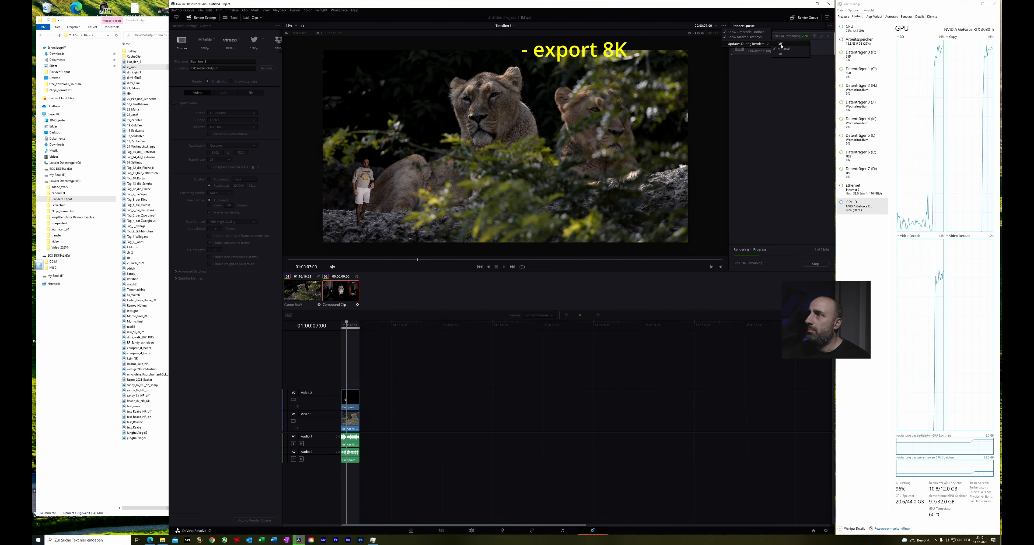
left_click(781, 44)
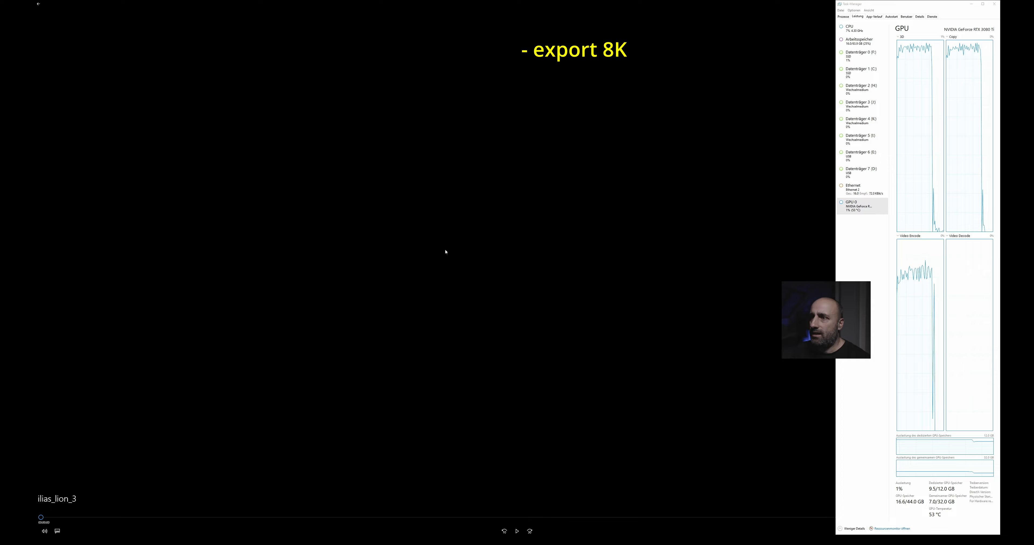
Play the exported lion composite video in Windows Media Player
left_click(517, 531)
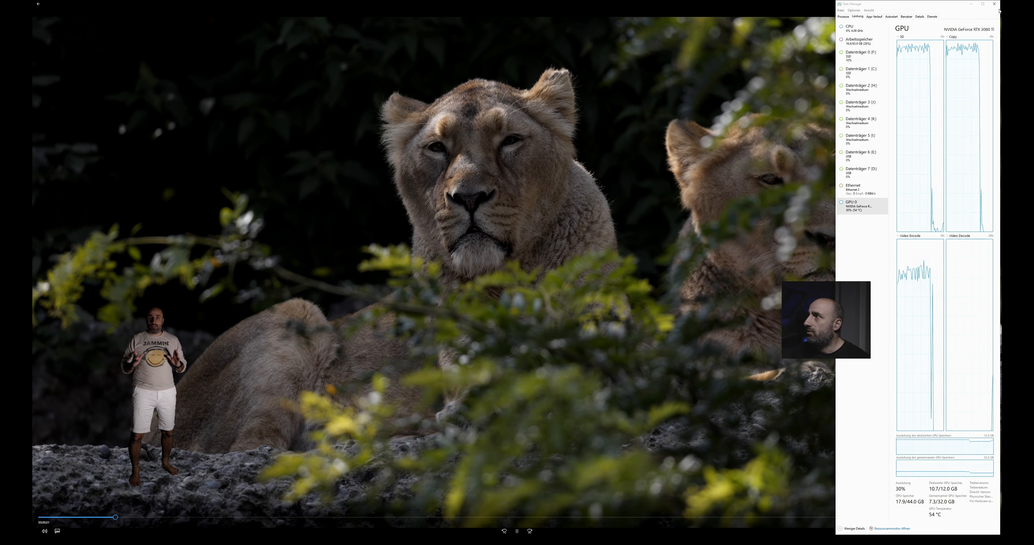